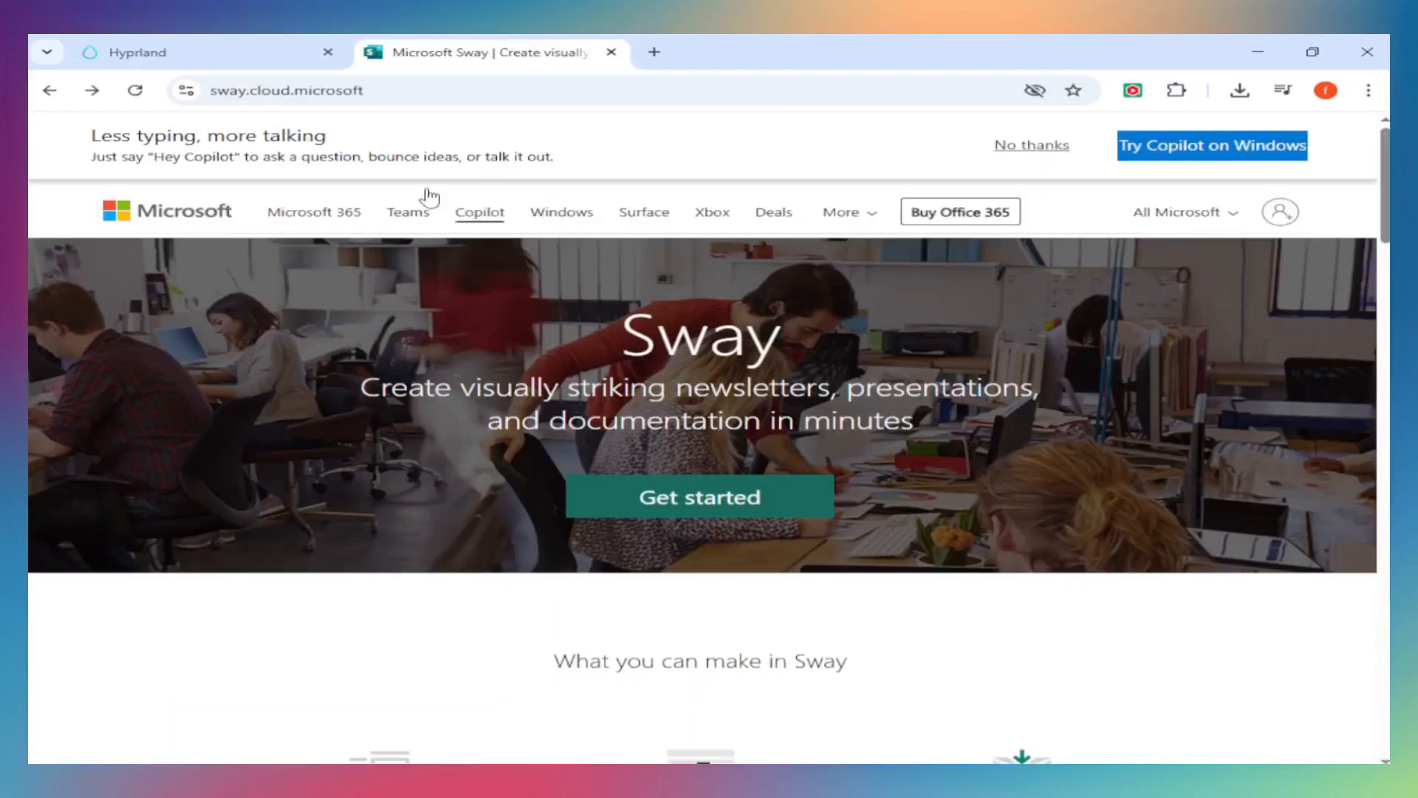
- After a glance at Hyprland, scroll the Sway landing page to 'Easily add content from anywhere' and 'Save time with effortless design'
click(136, 52)
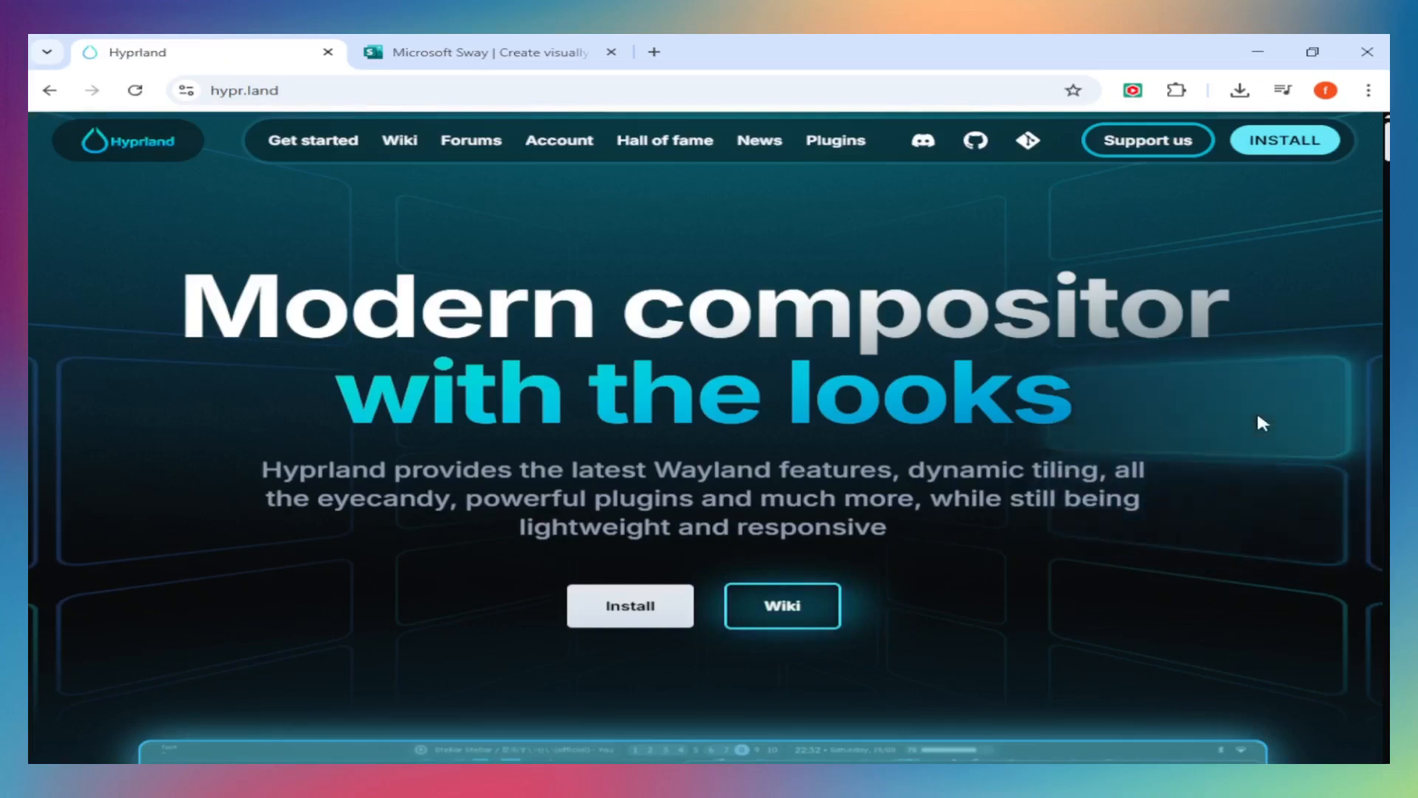
mouse_move(1145, 690)
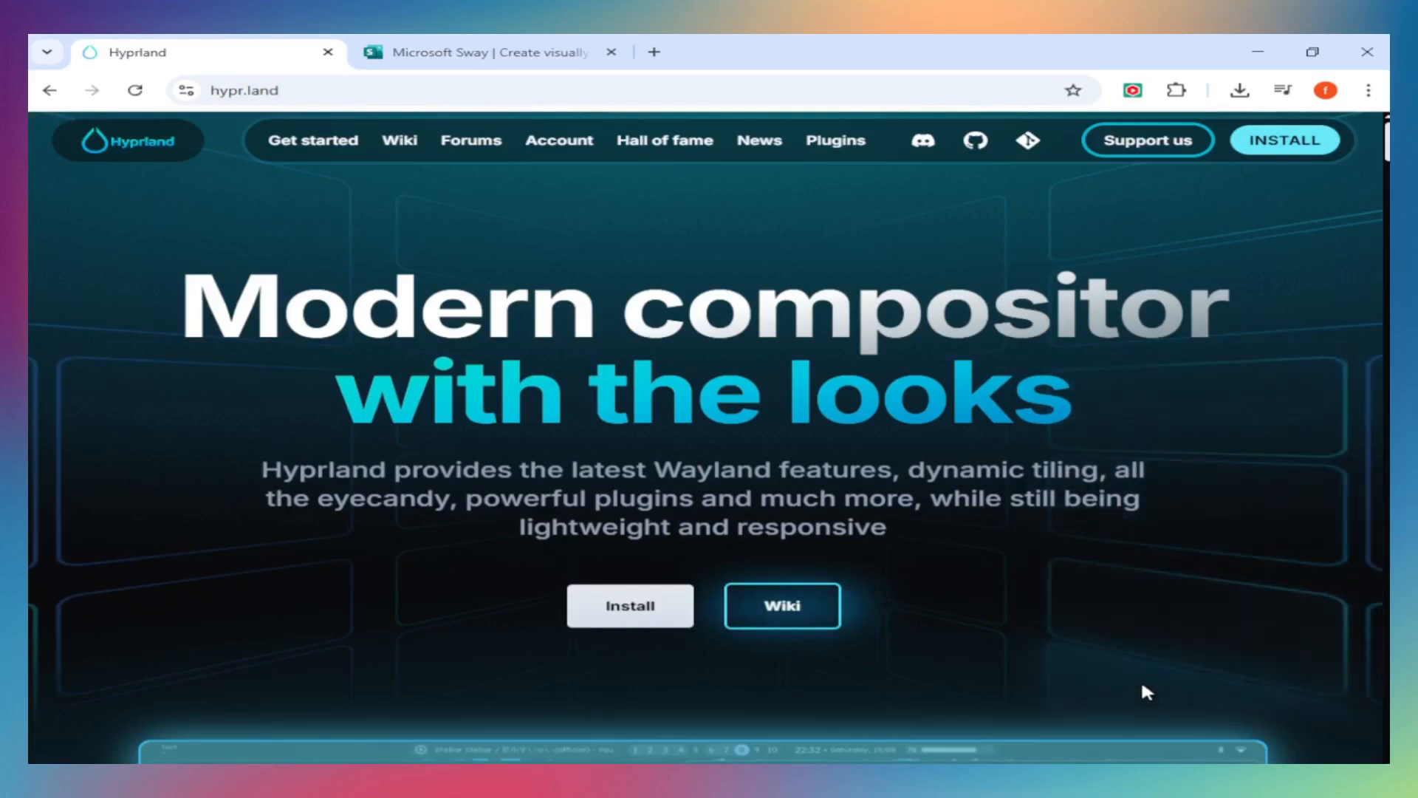
mouse_move(91, 529)
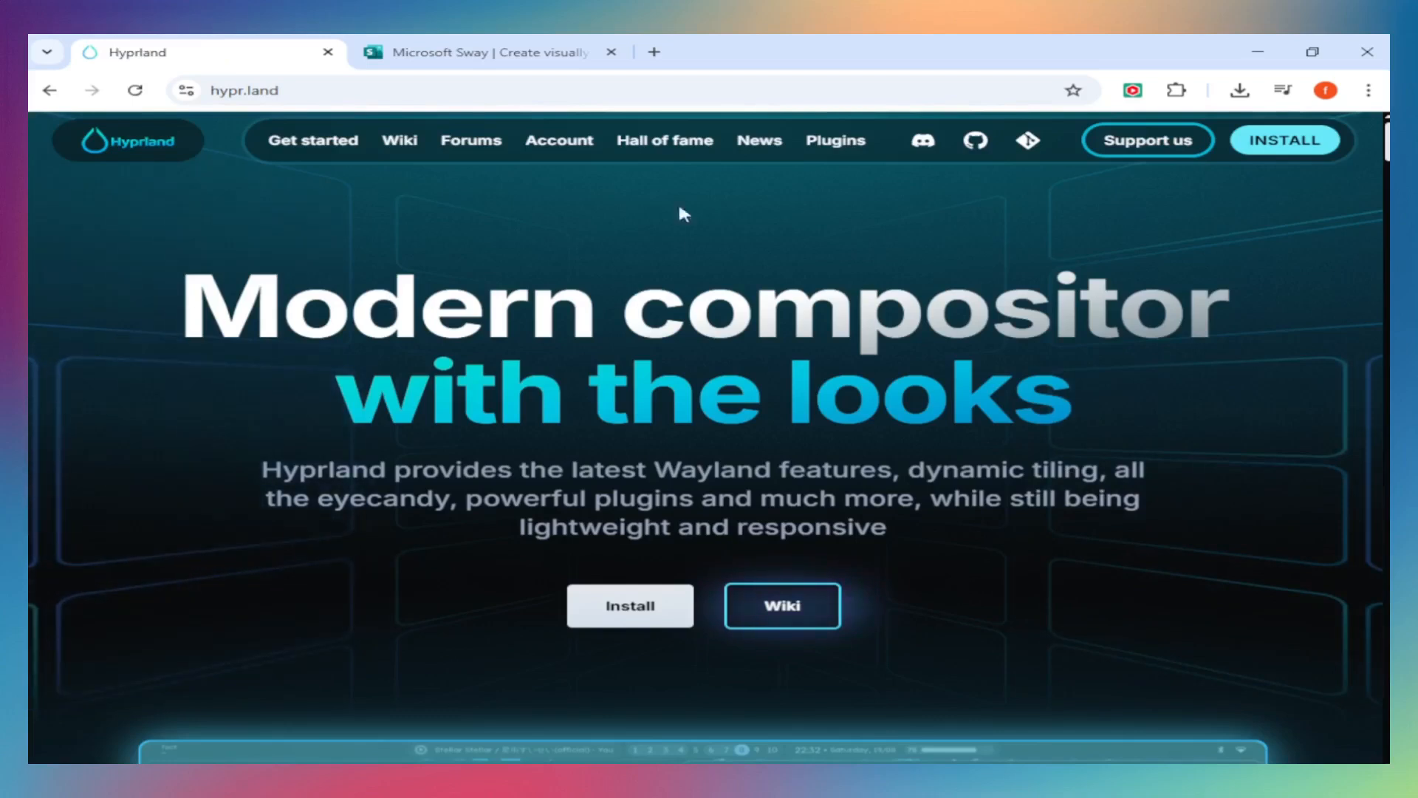
click(489, 52)
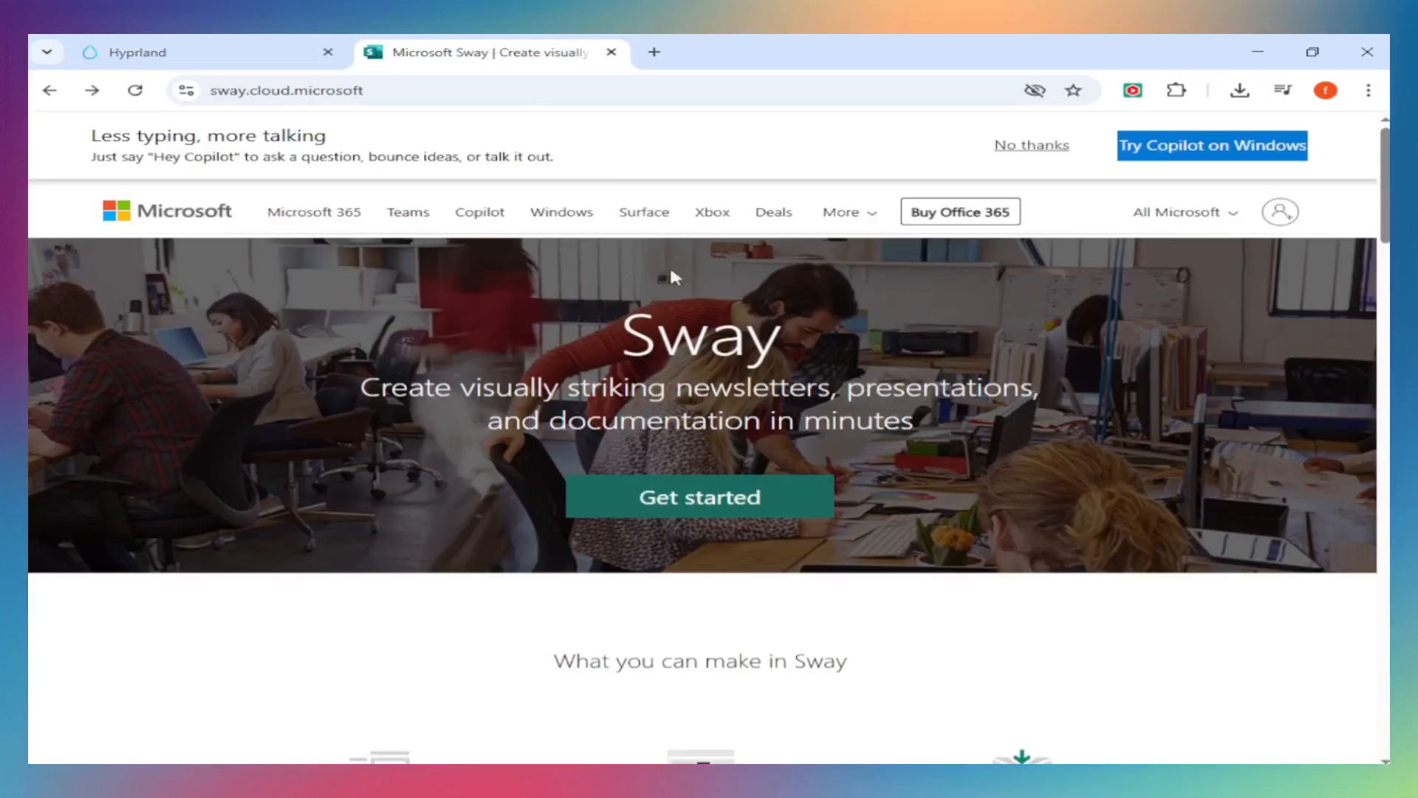
scroll(down, 3)
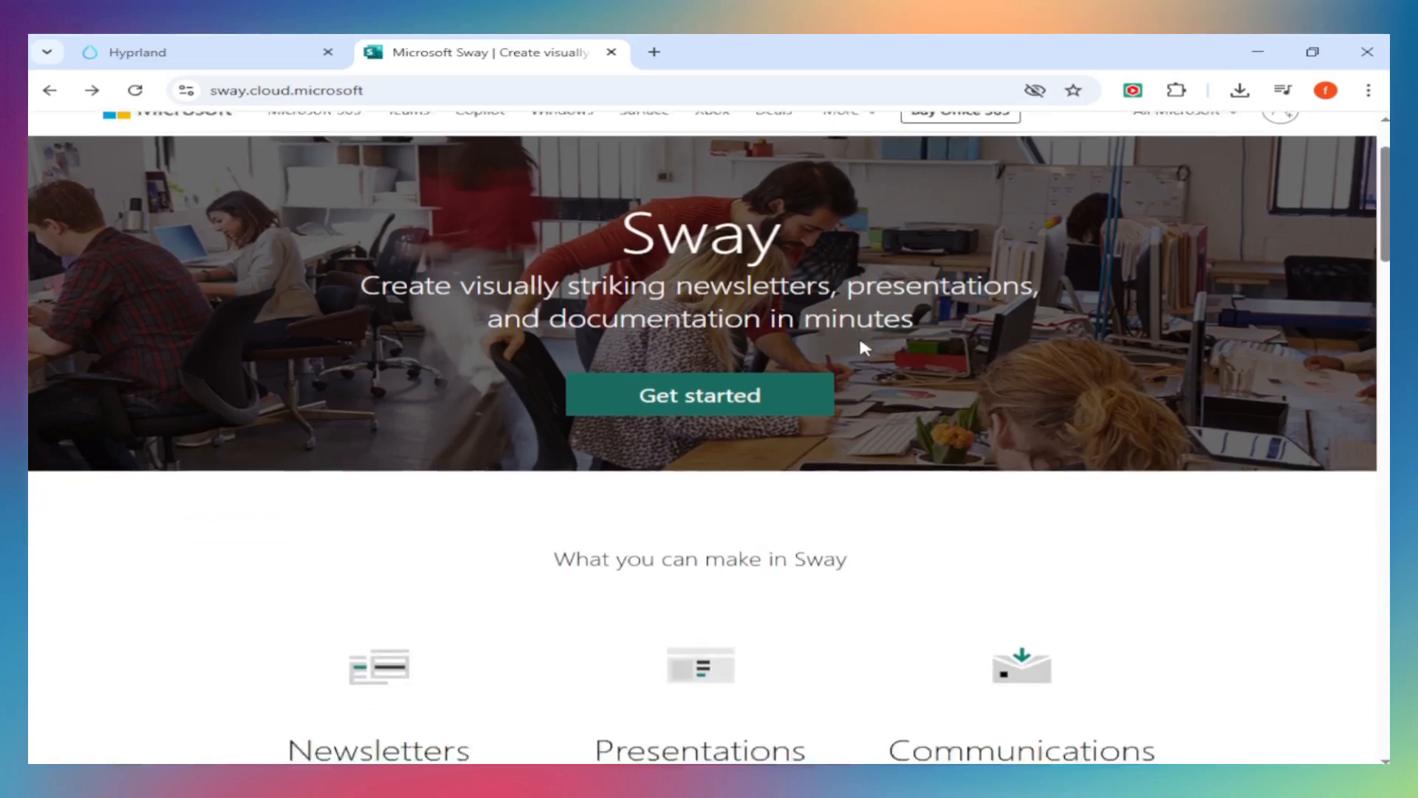
scroll(down, 3)
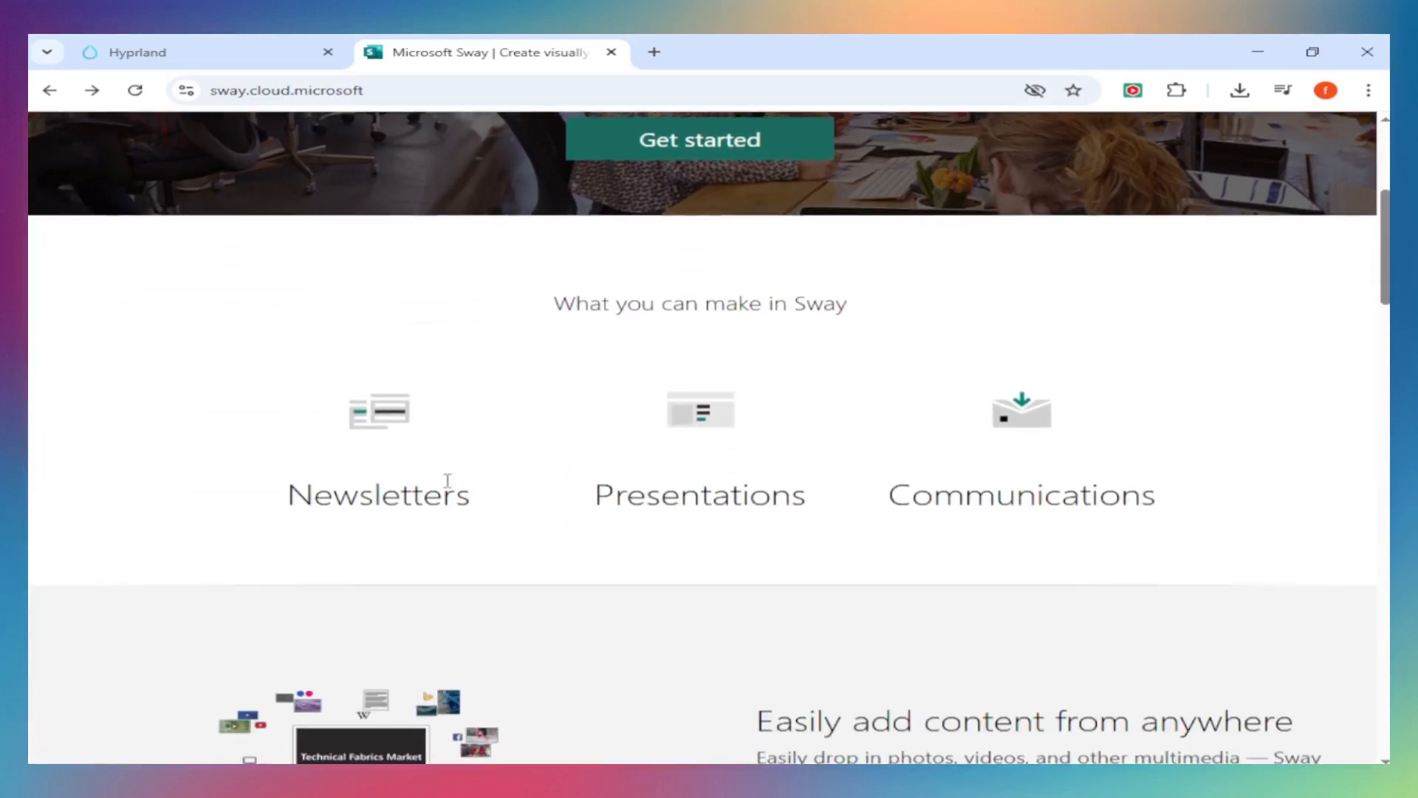
scroll(down, 3)
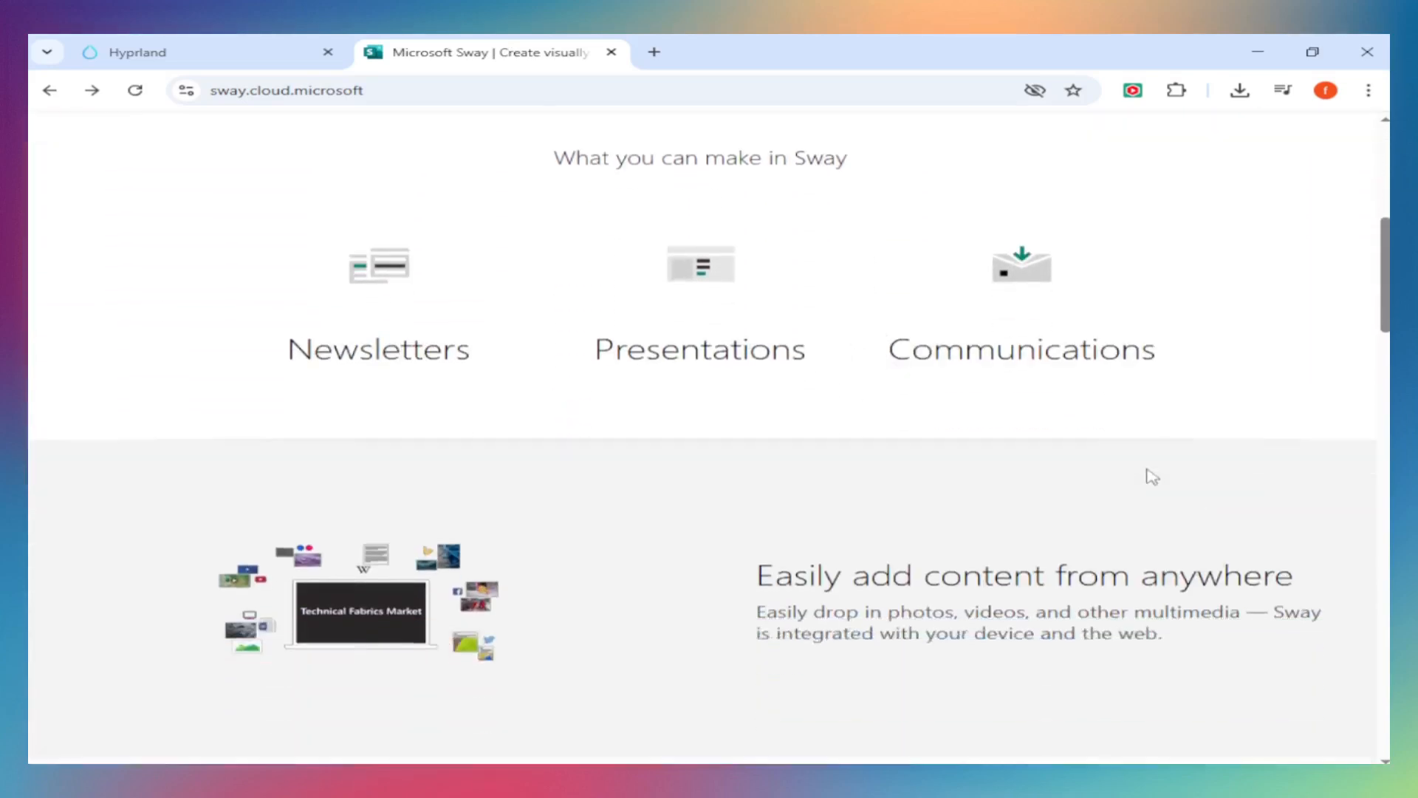
scroll(down, 3)
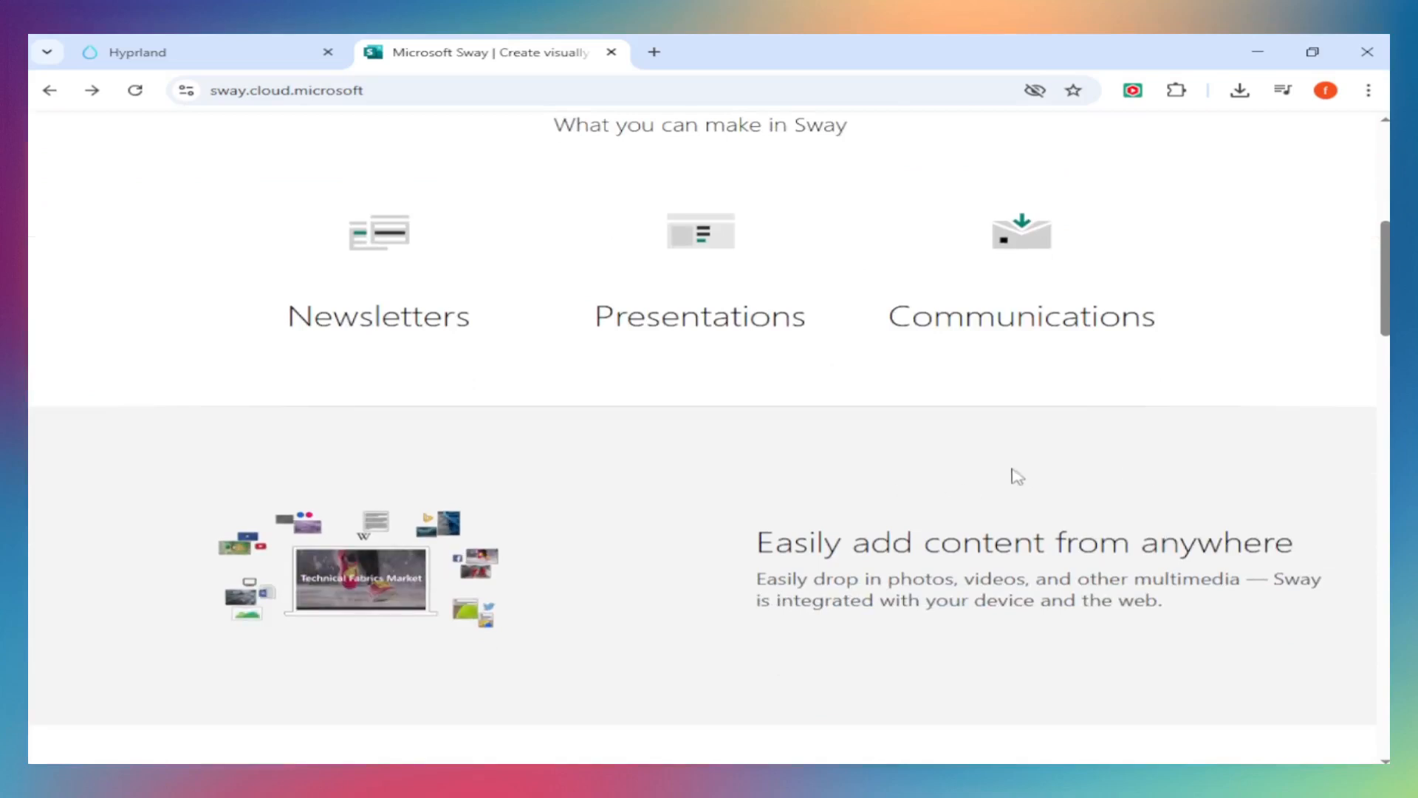
scroll(down, 3)
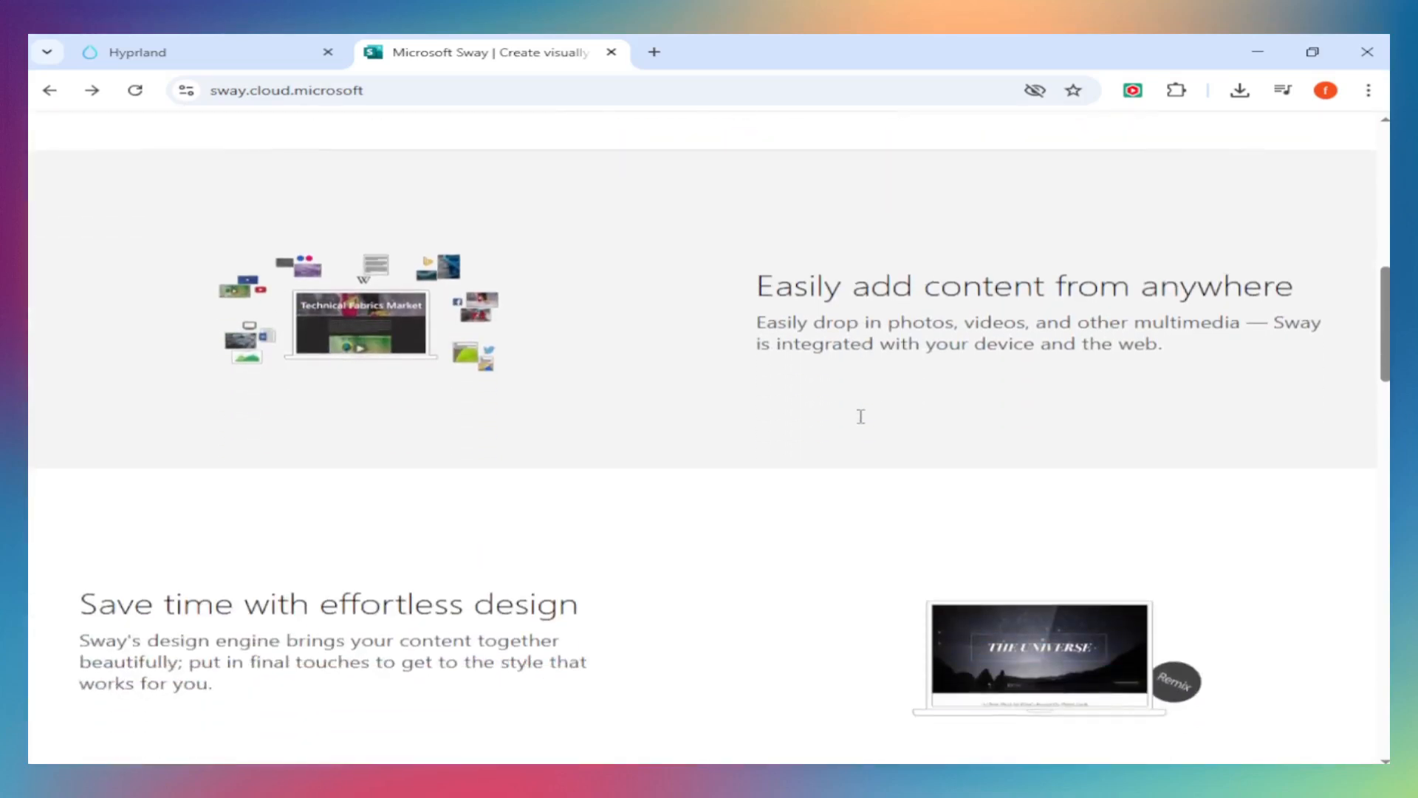
- Scroll the Hyprland site through the Smooth, Easy to configure and Dynamic tiling cards to 'Unlock full power'
click(136, 52)
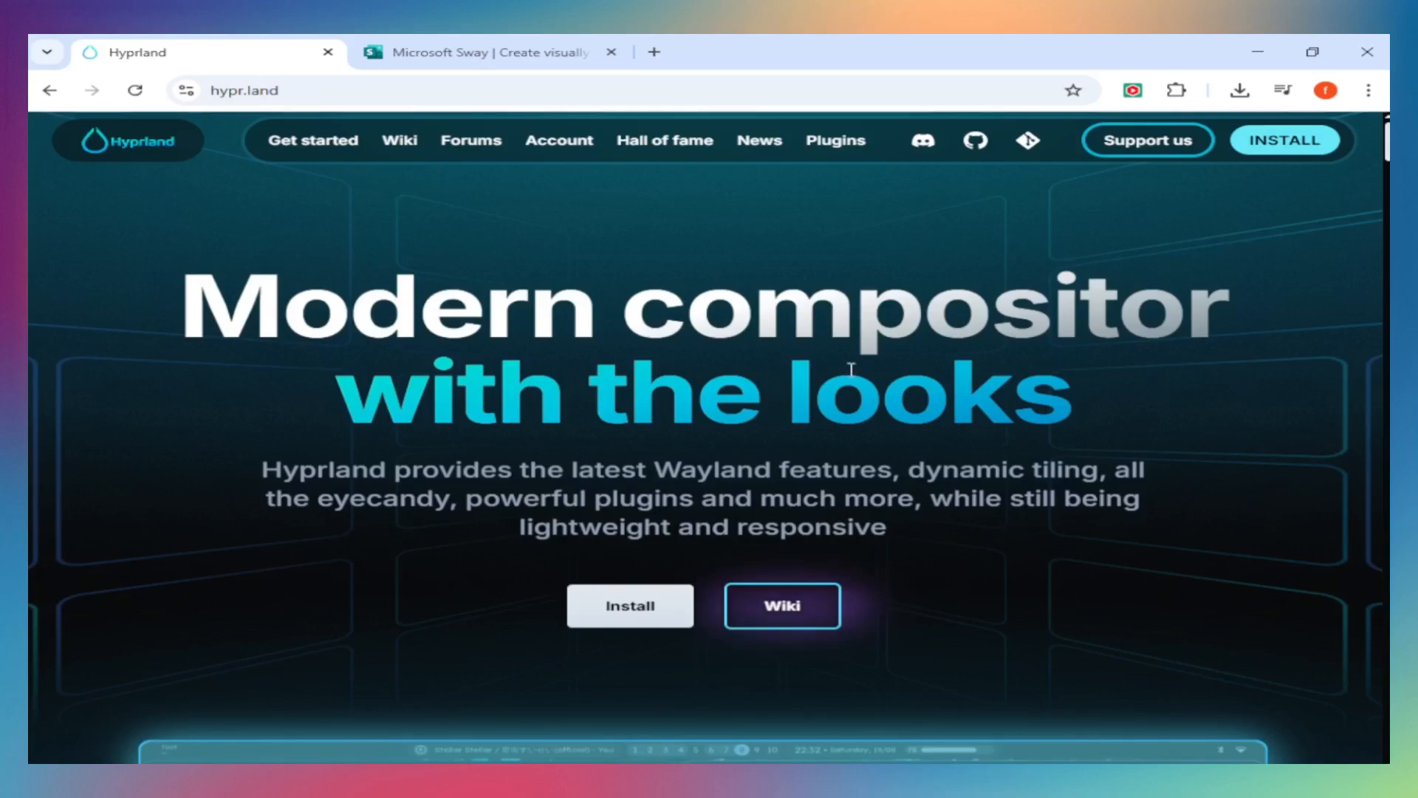
mouse_move(517, 143)
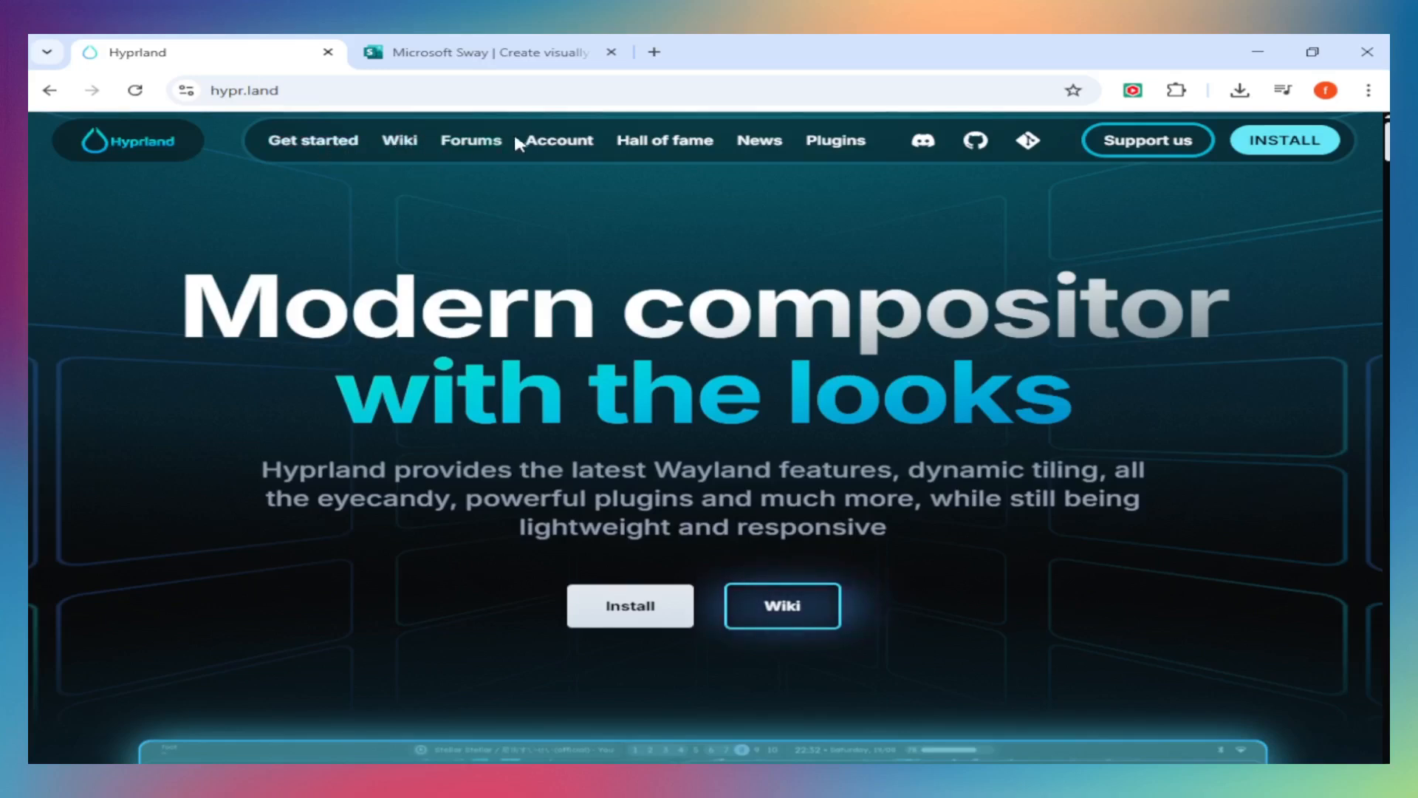
scroll(down, 3)
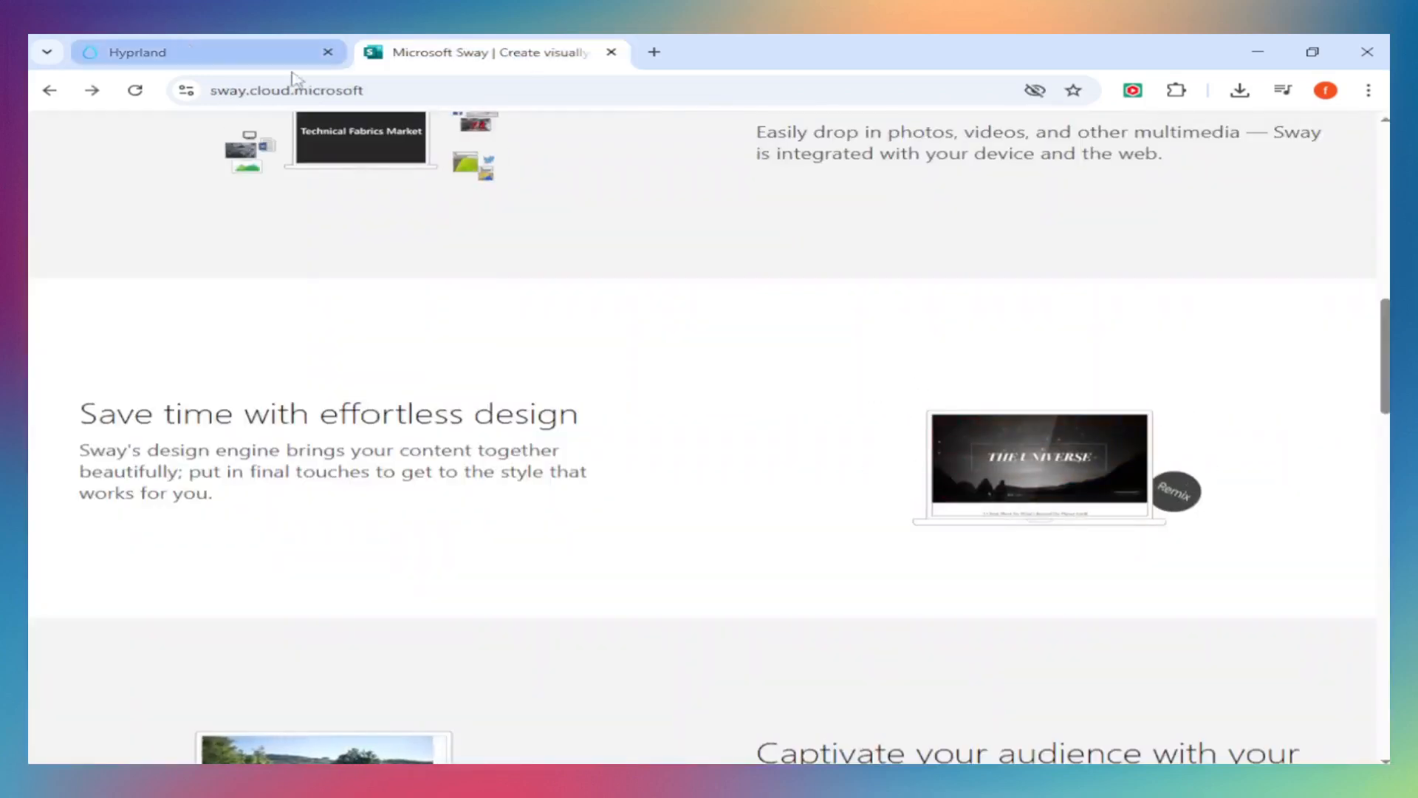
scroll(down, 3)
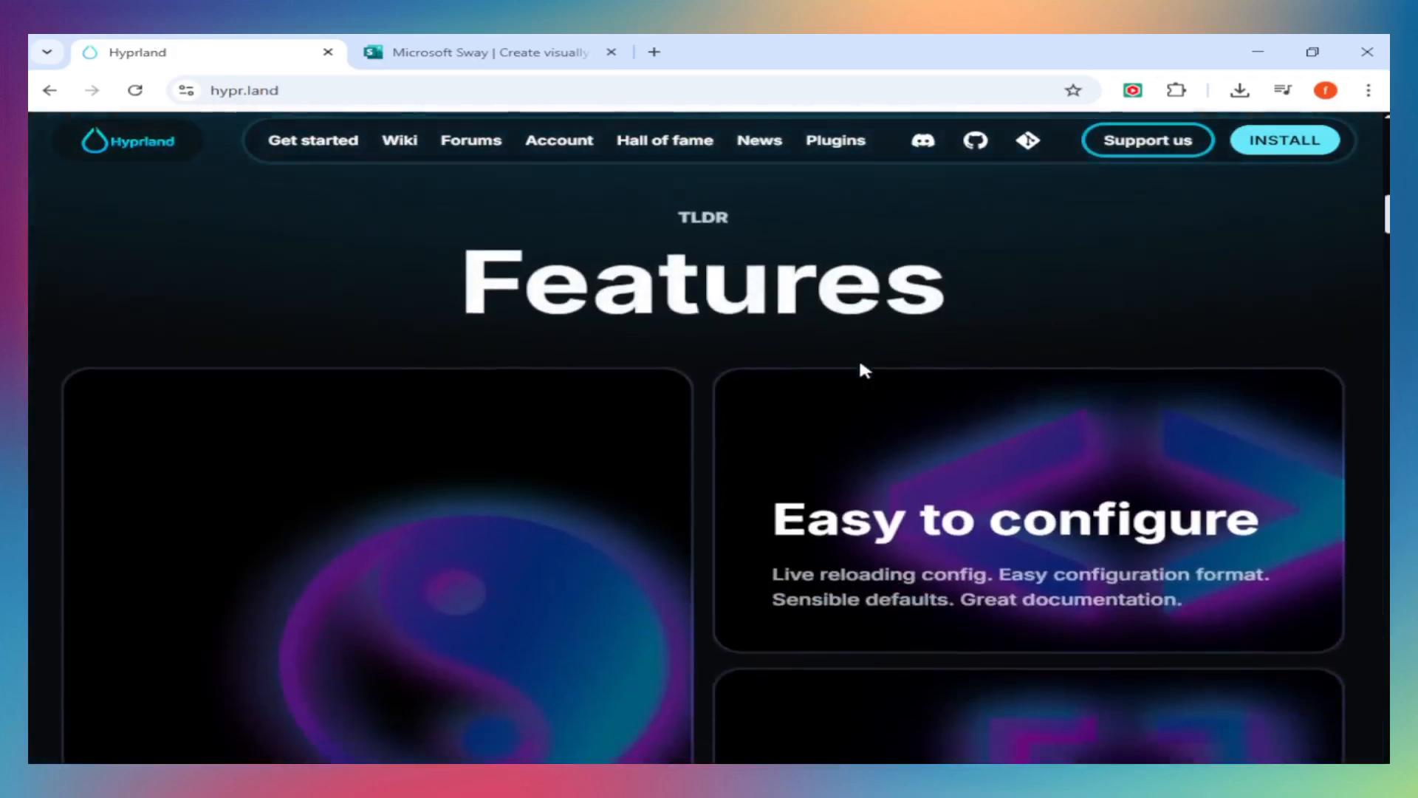
scroll(down, 3)
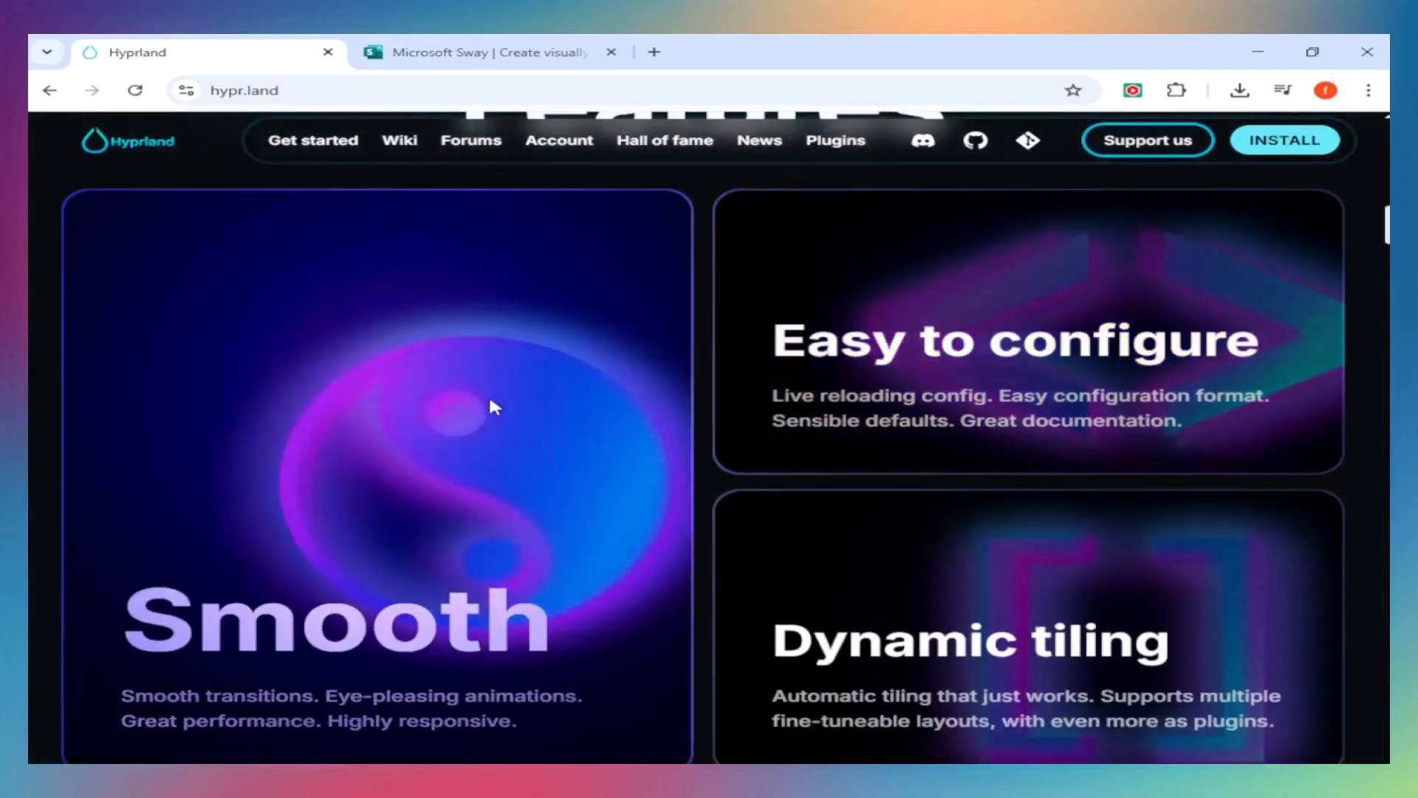
scroll(down, 3)
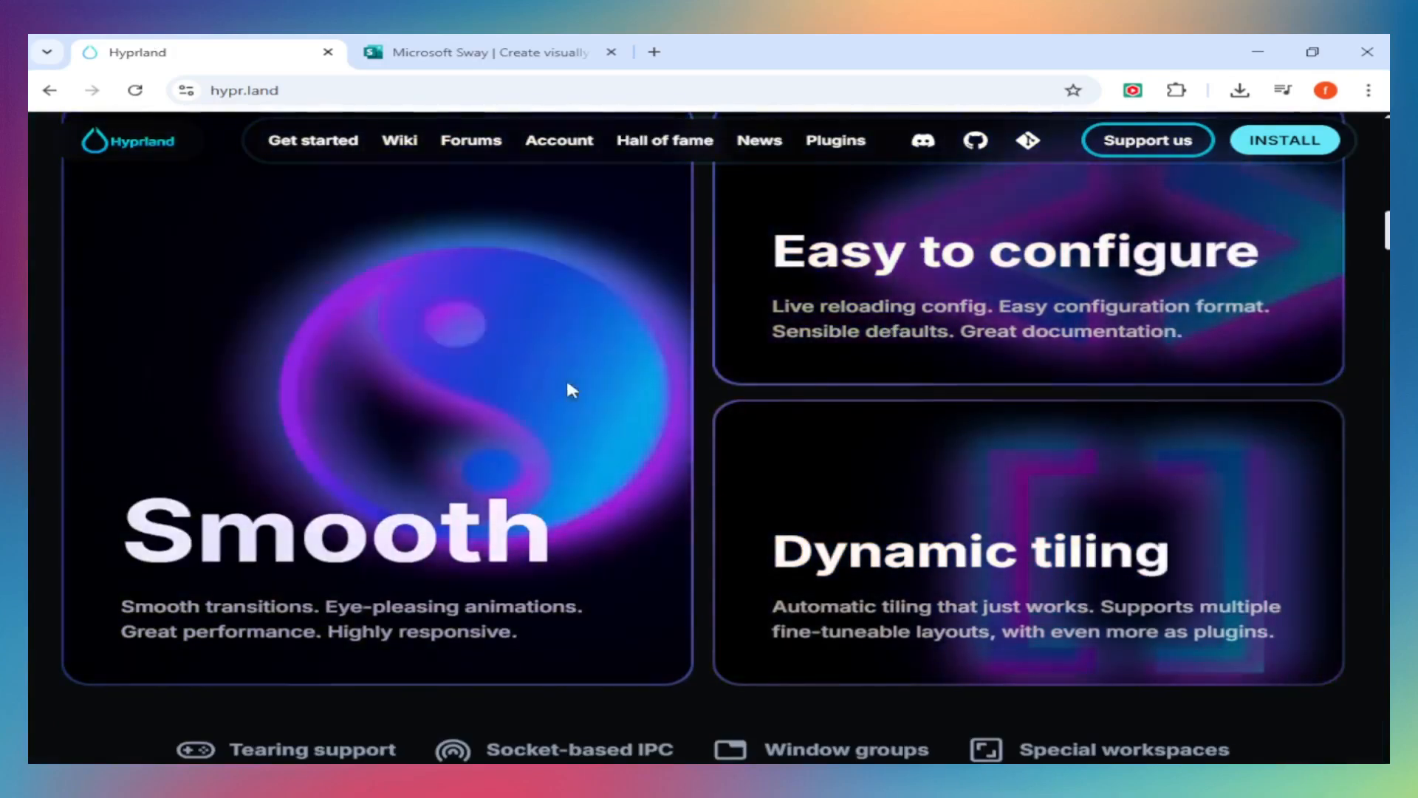
scroll(down, 3)
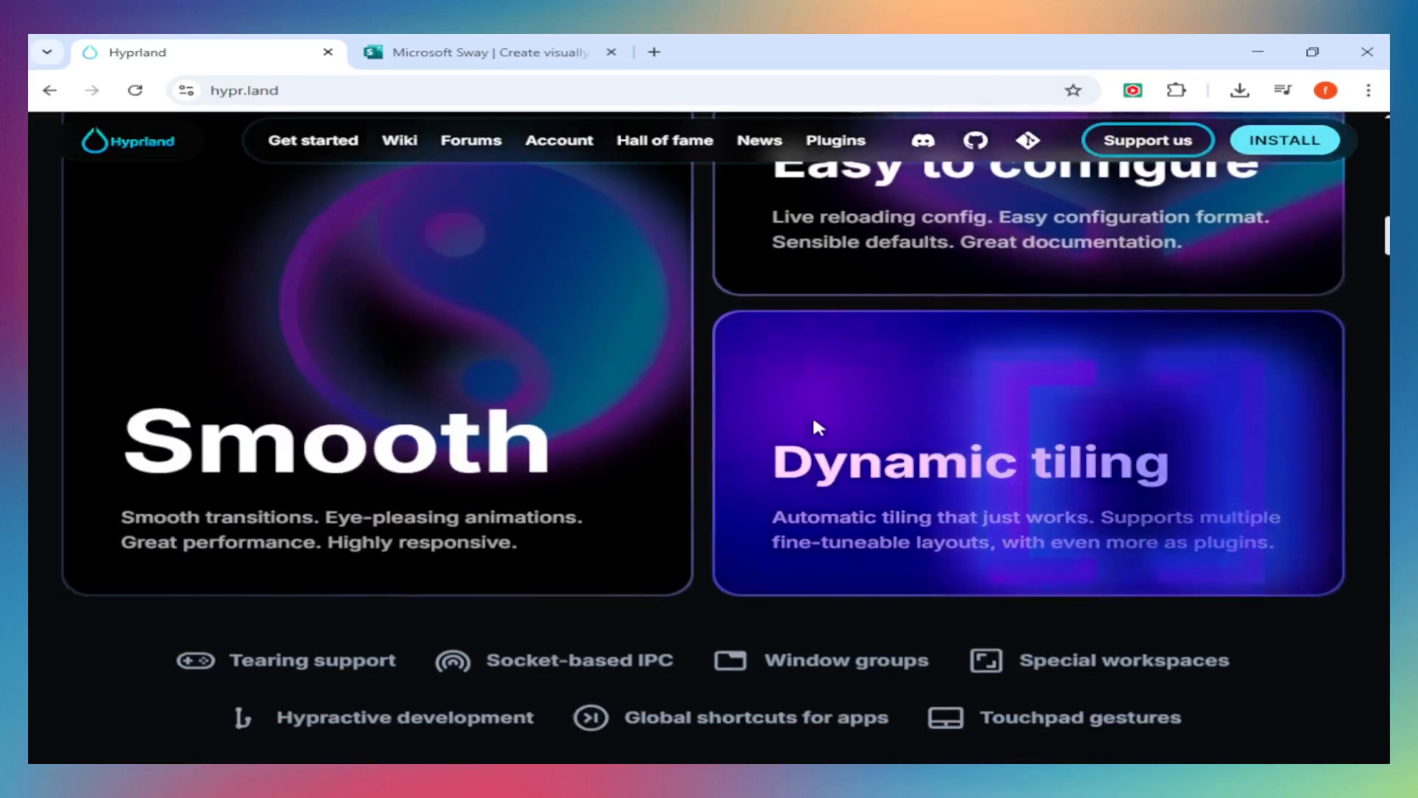
scroll(down, 3)
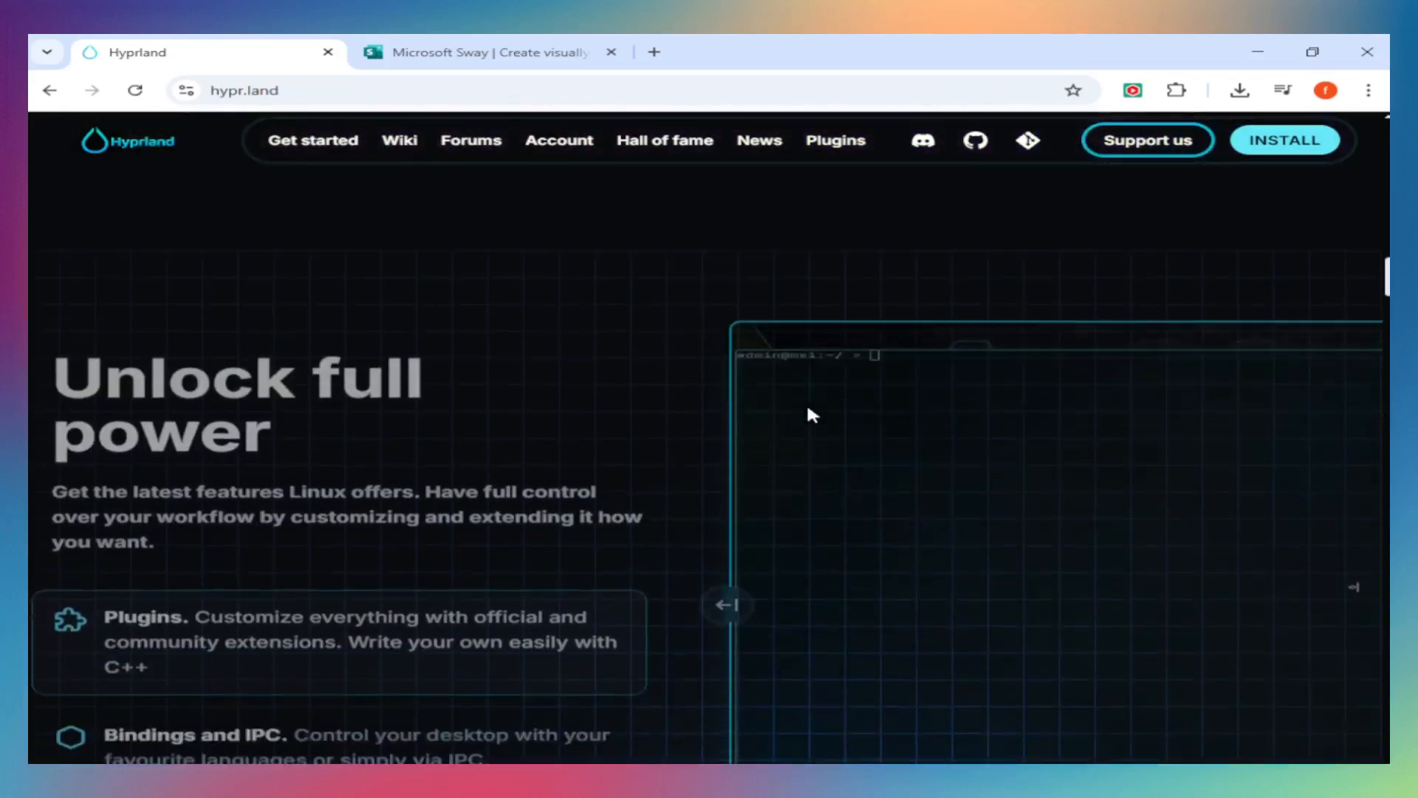
- Scroll the Sway landing page down to its footer
click(494, 51)
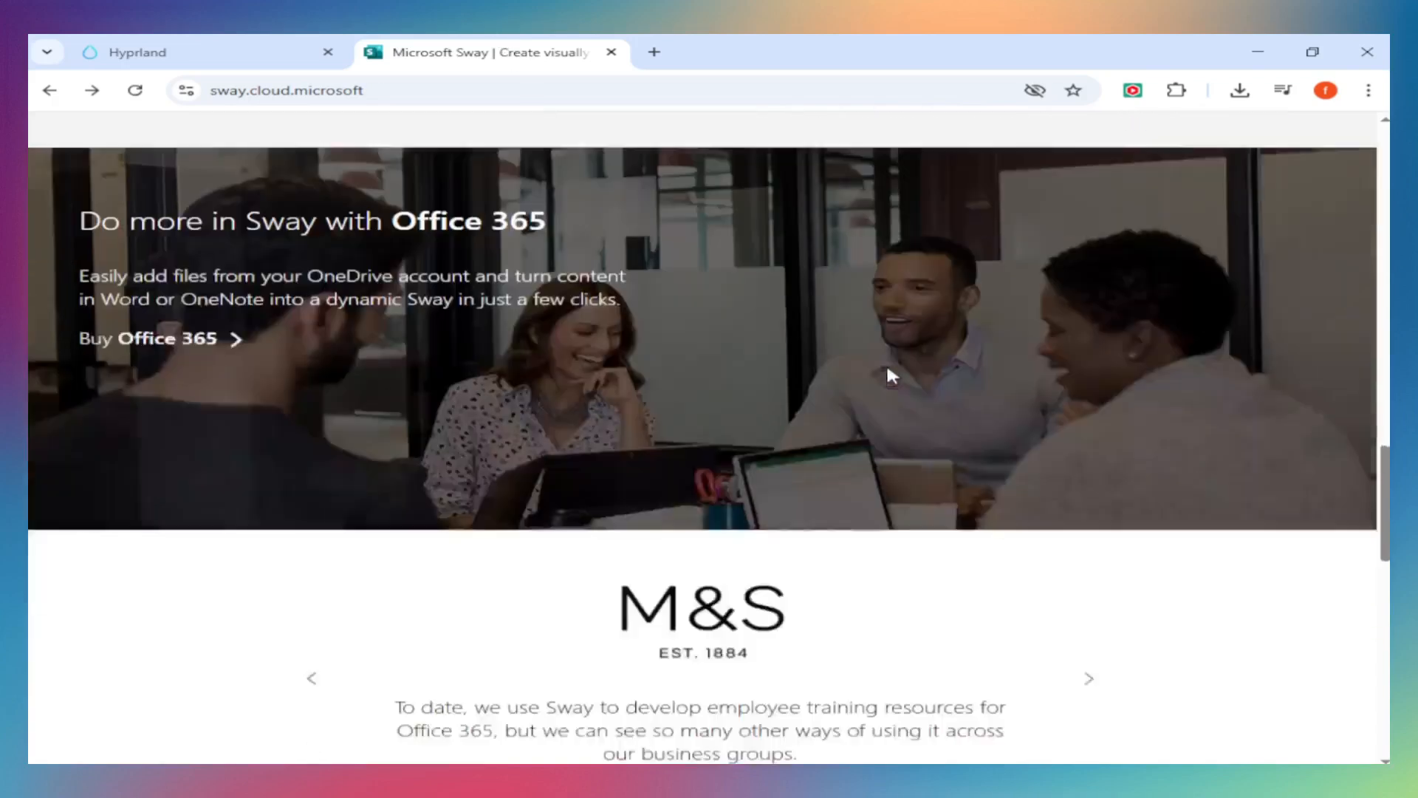
scroll(down, 3)
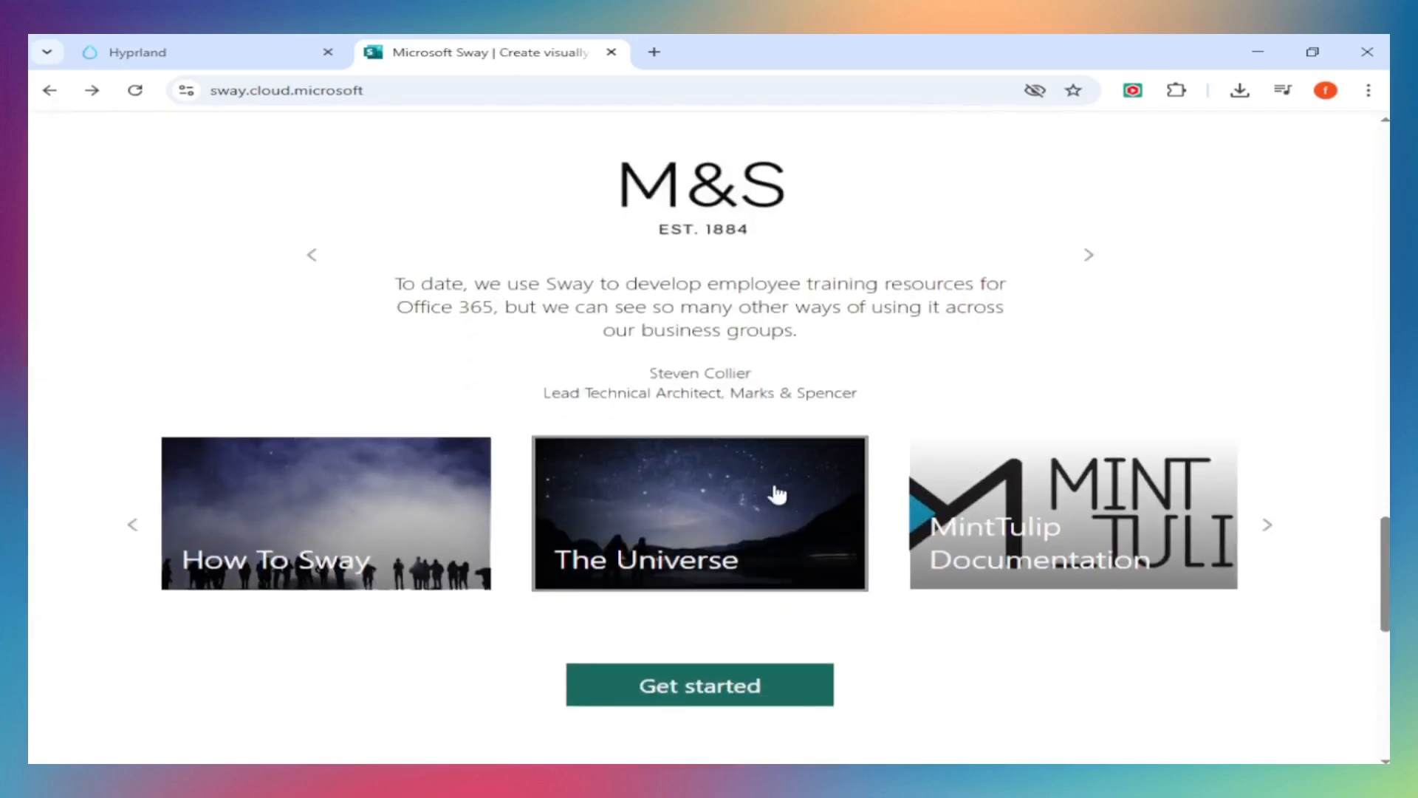
mouse_move(505, 449)
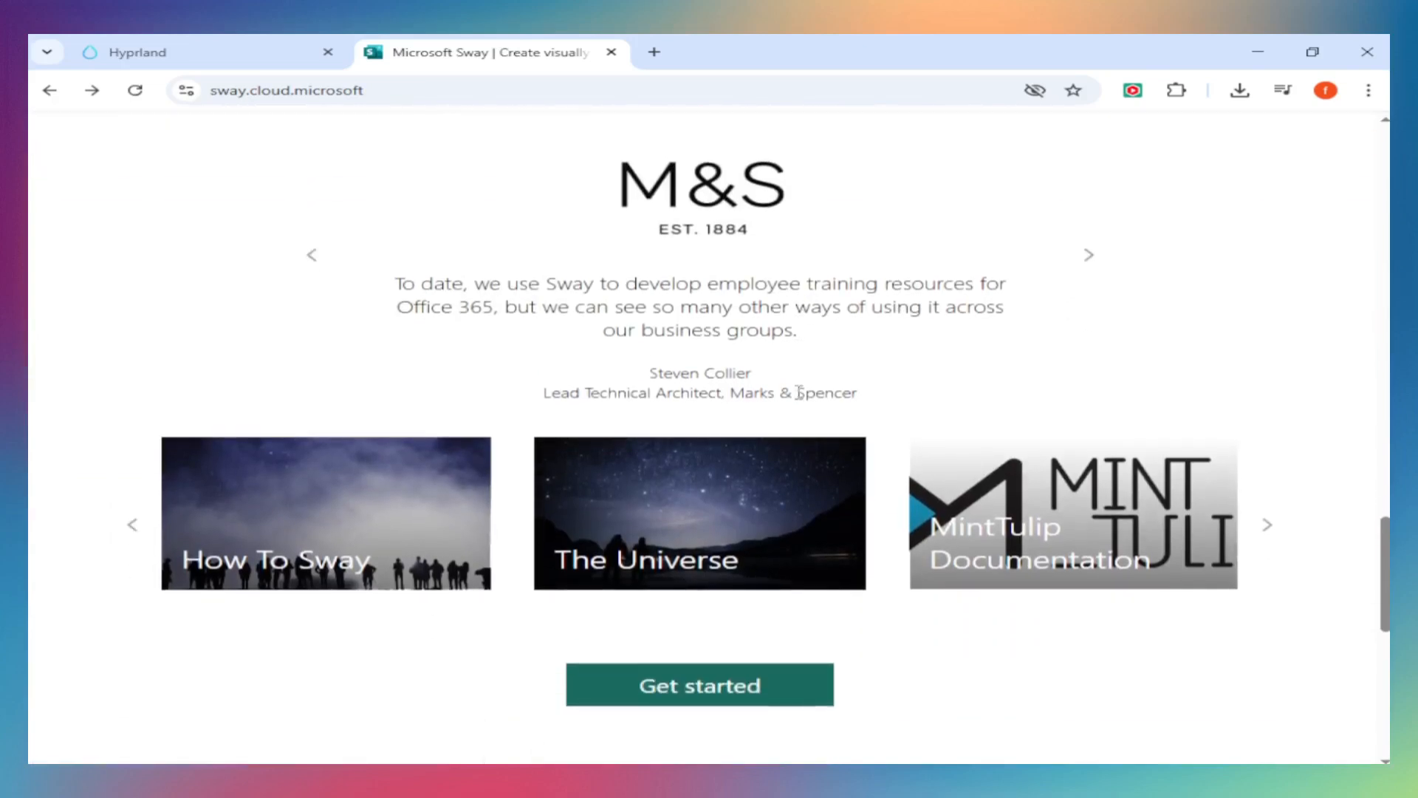
scroll(down, 3)
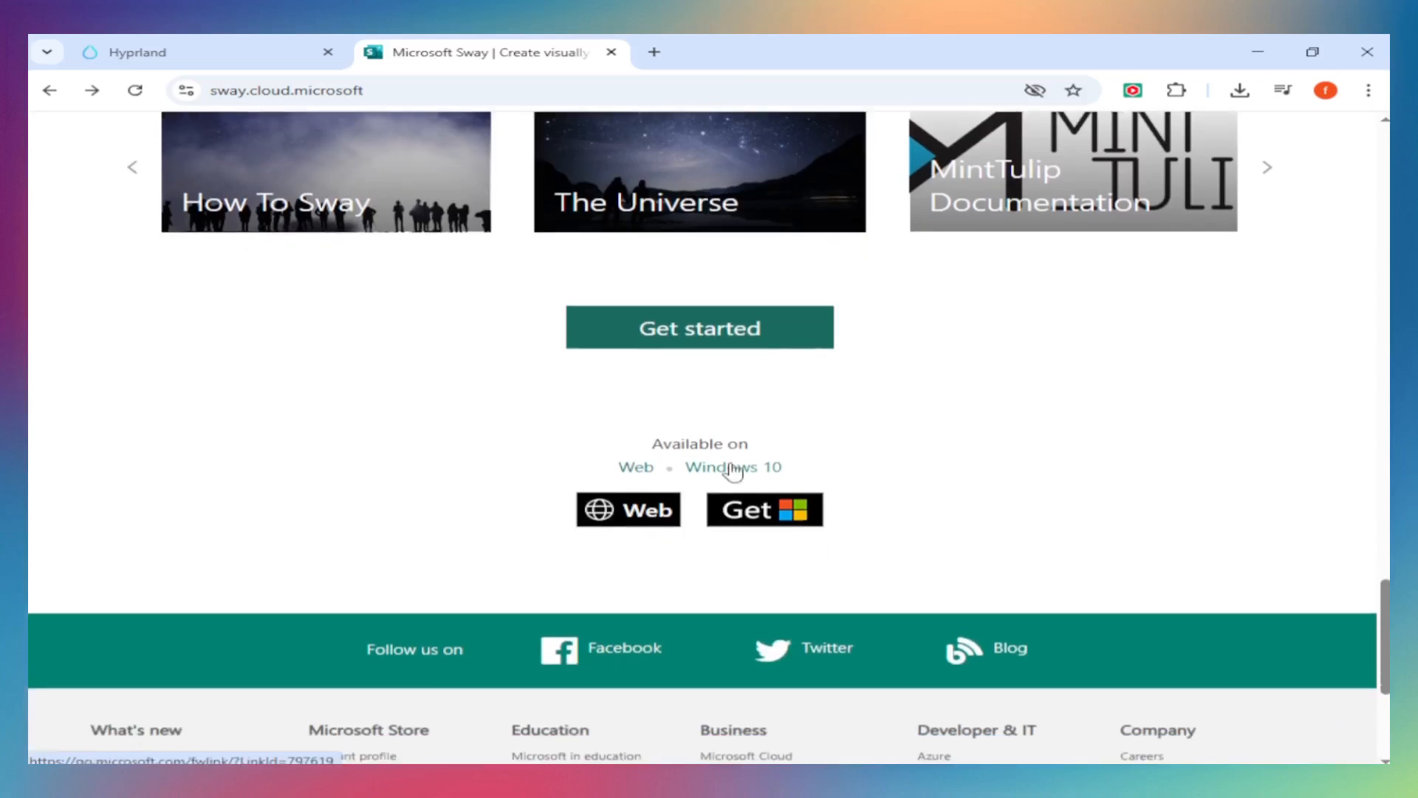
scroll(down, 3)
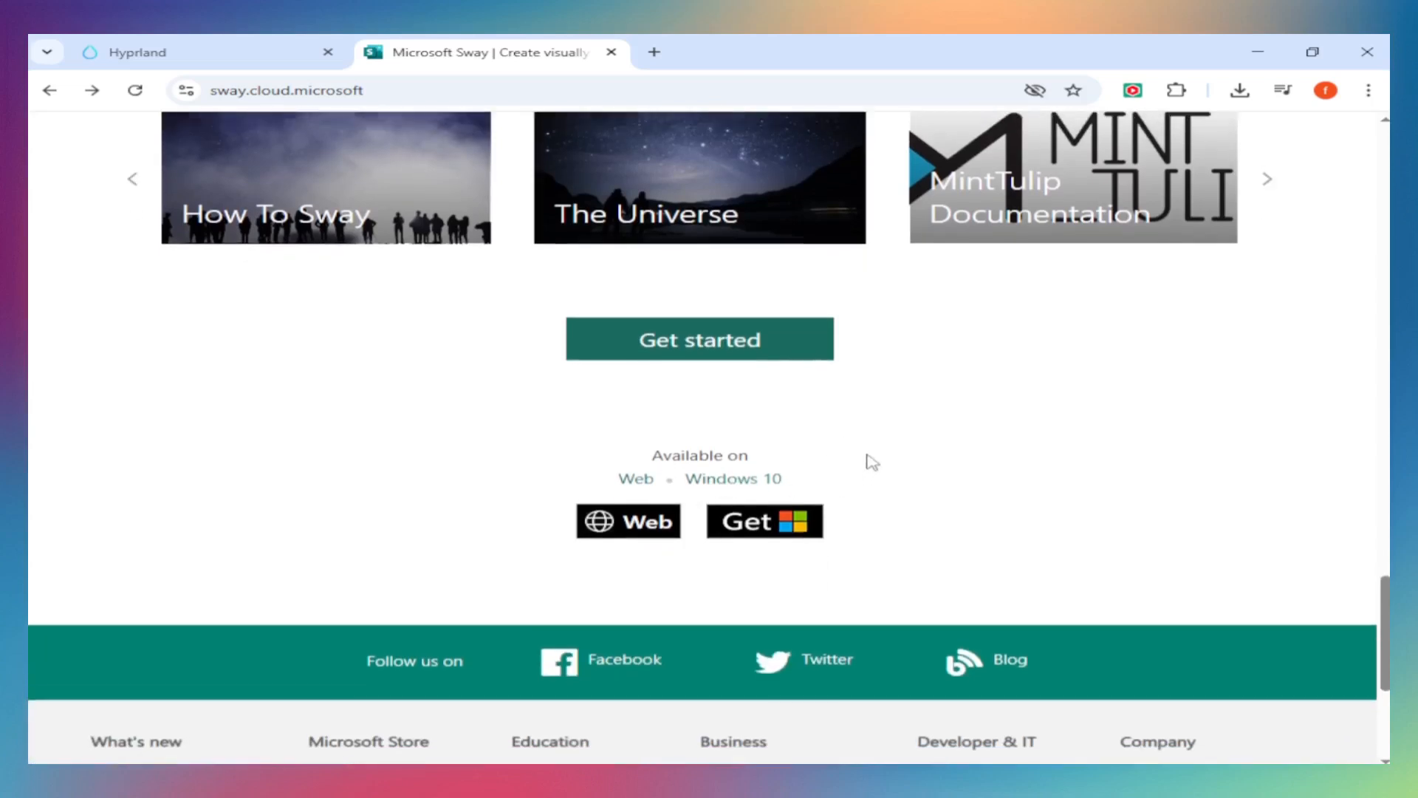
scroll(down, 3)
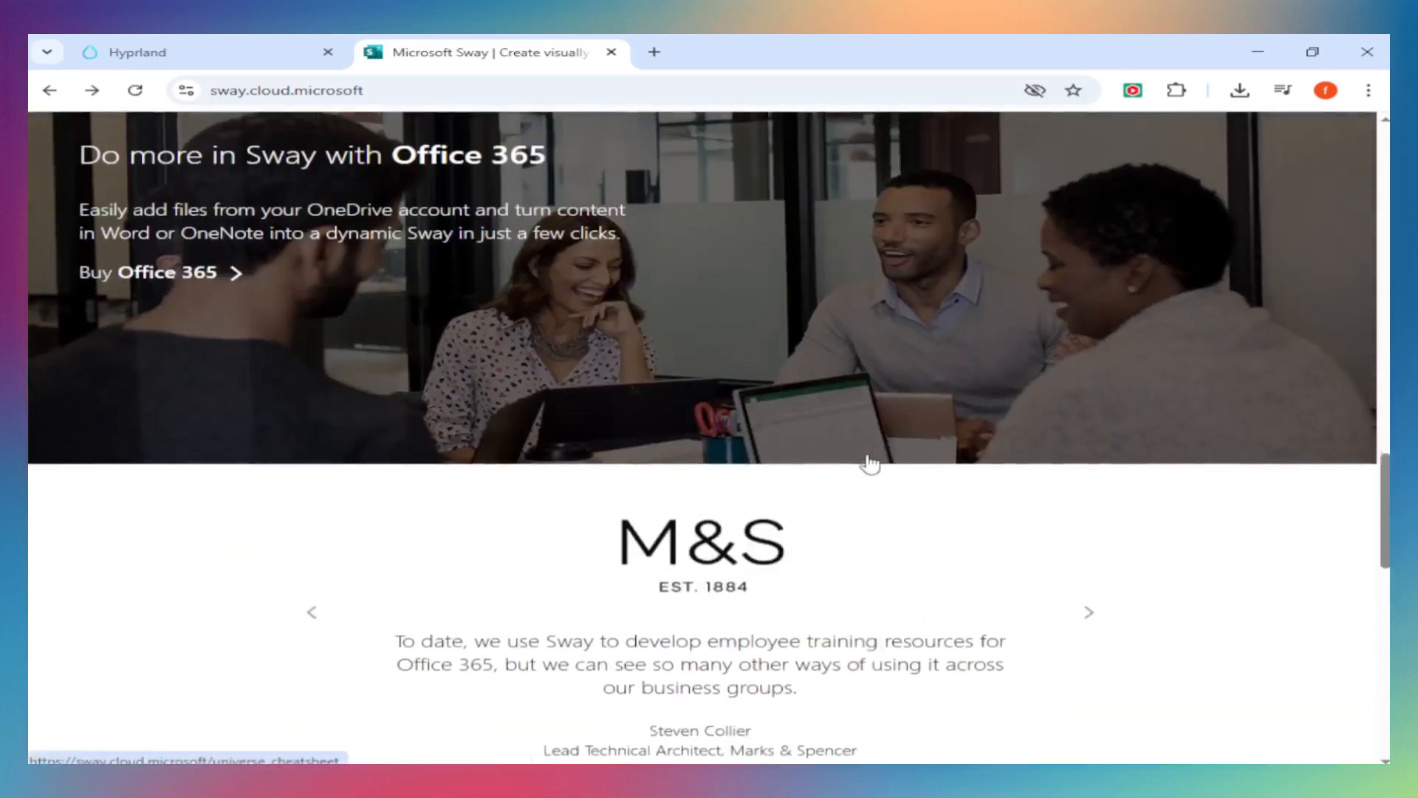
- Scroll back up to the Sway hero and 'What you can make in Sway' section
scroll(up, 3)
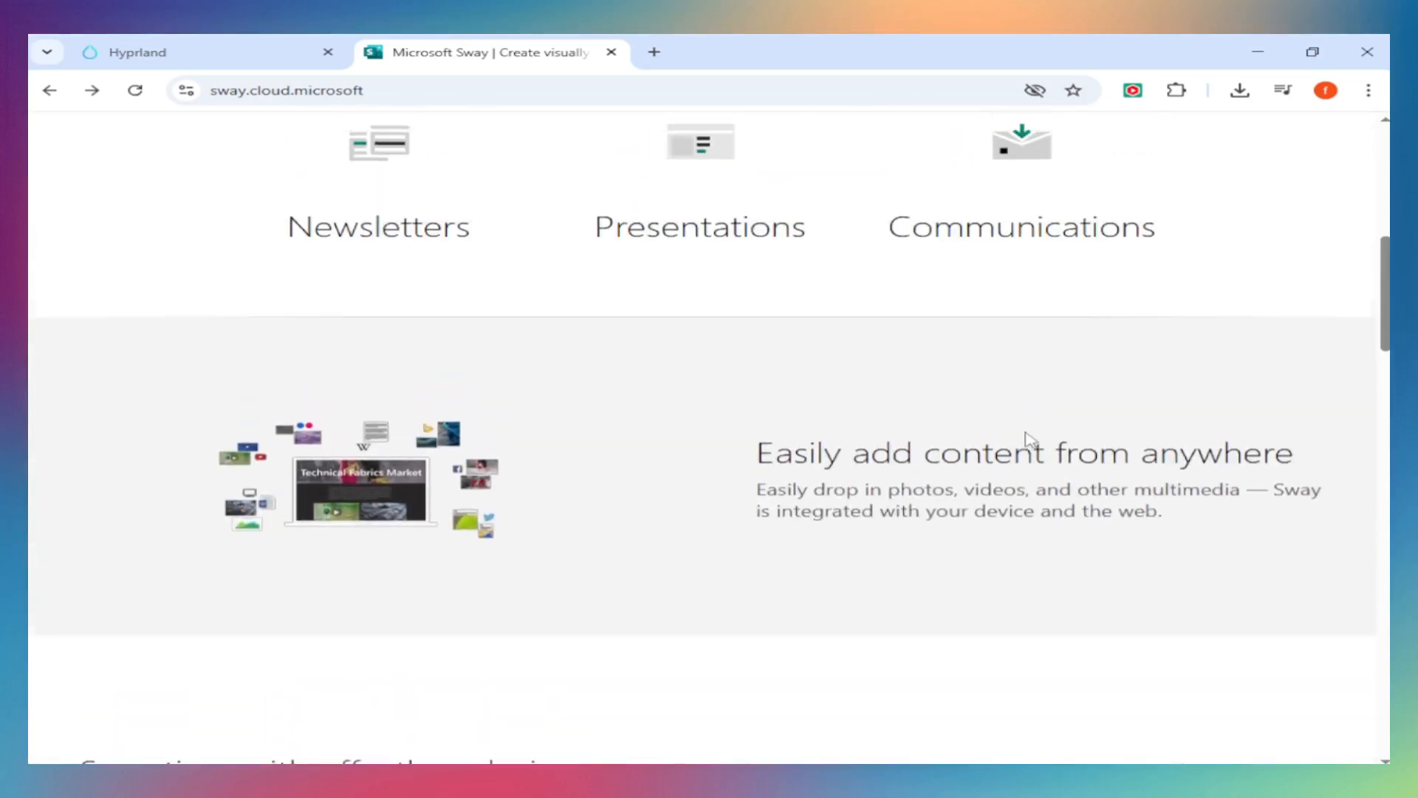
scroll(up, 3)
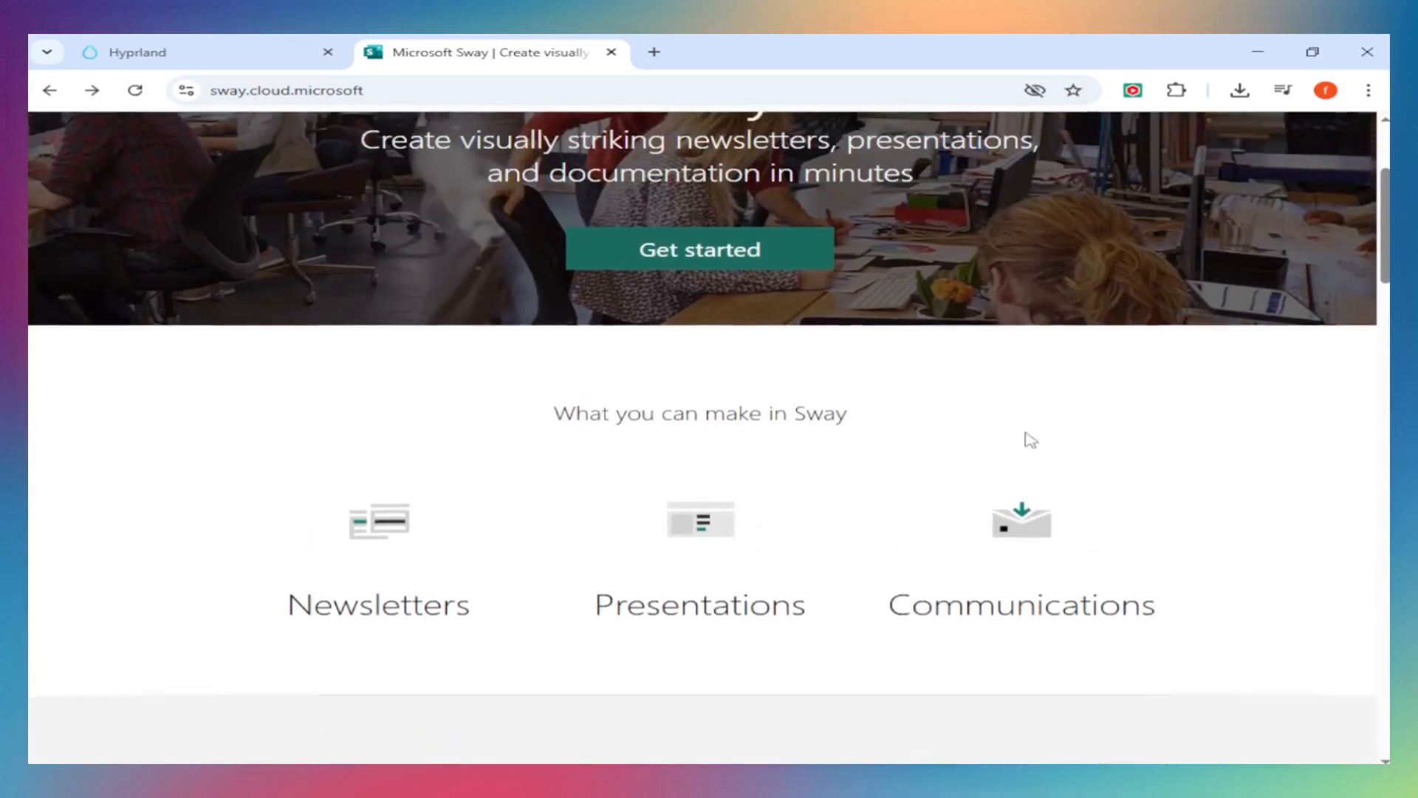
scroll(up, 3)
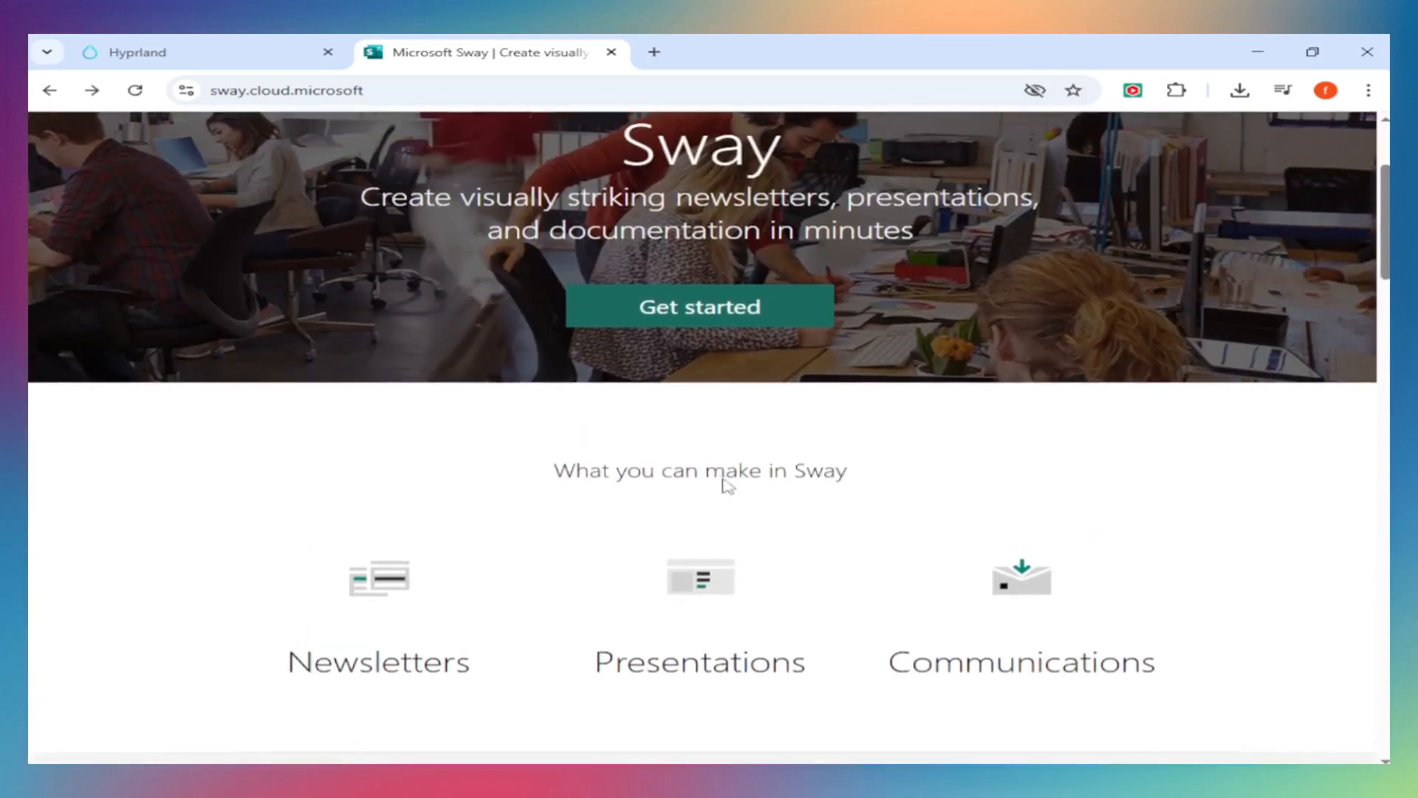
- Scroll the Hyprland homepage through Hall of Fame, community and sponsors down to Hyprperks
click(136, 52)
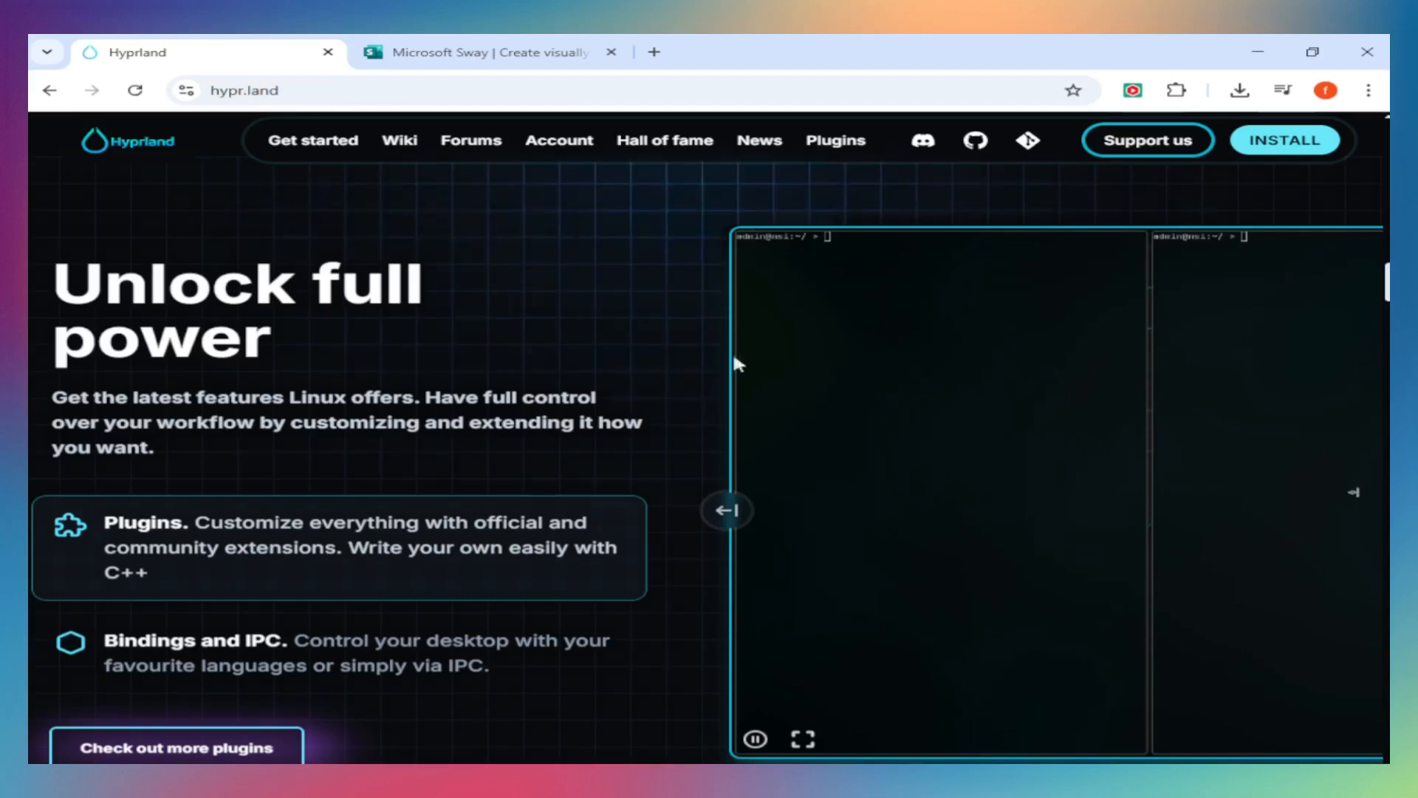
scroll(down, 3)
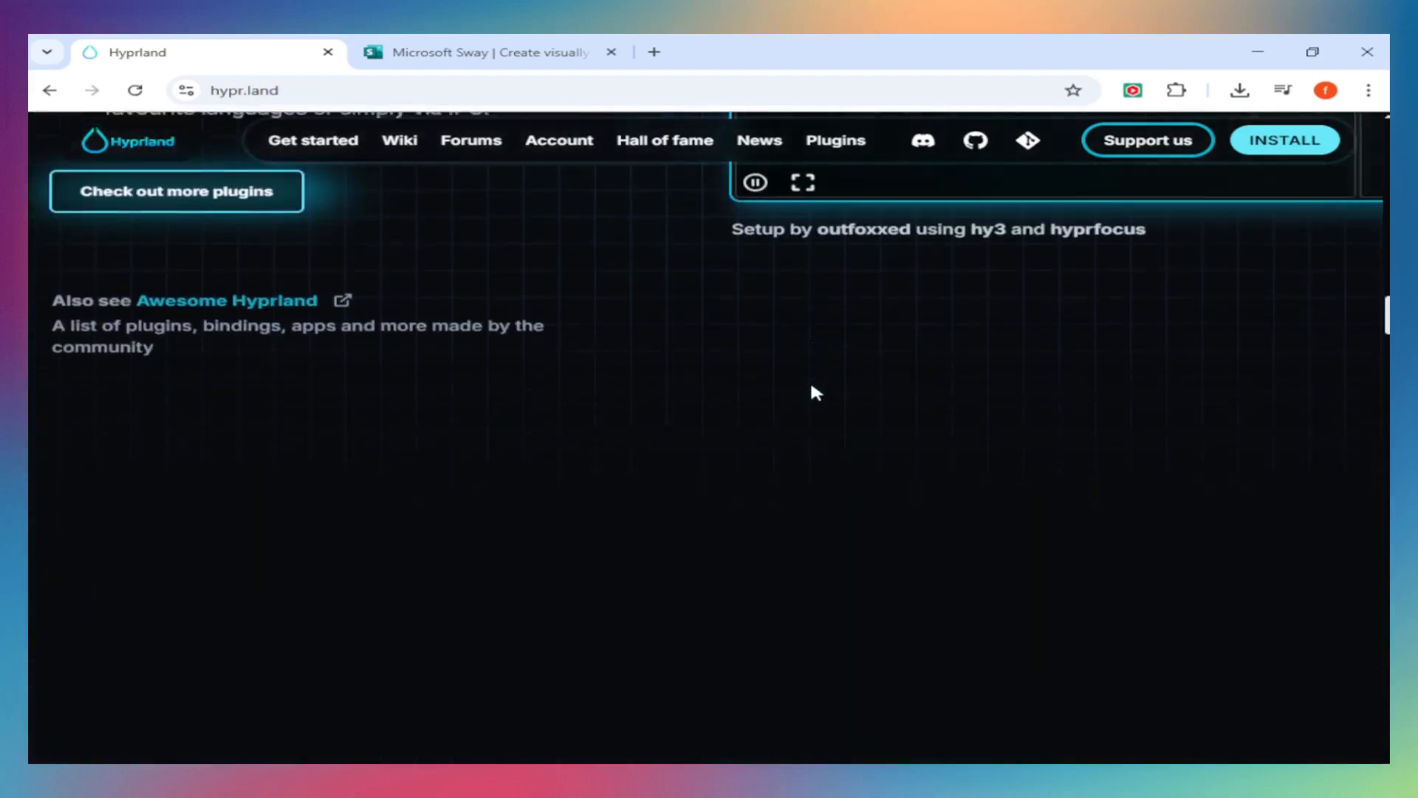
click(663, 140)
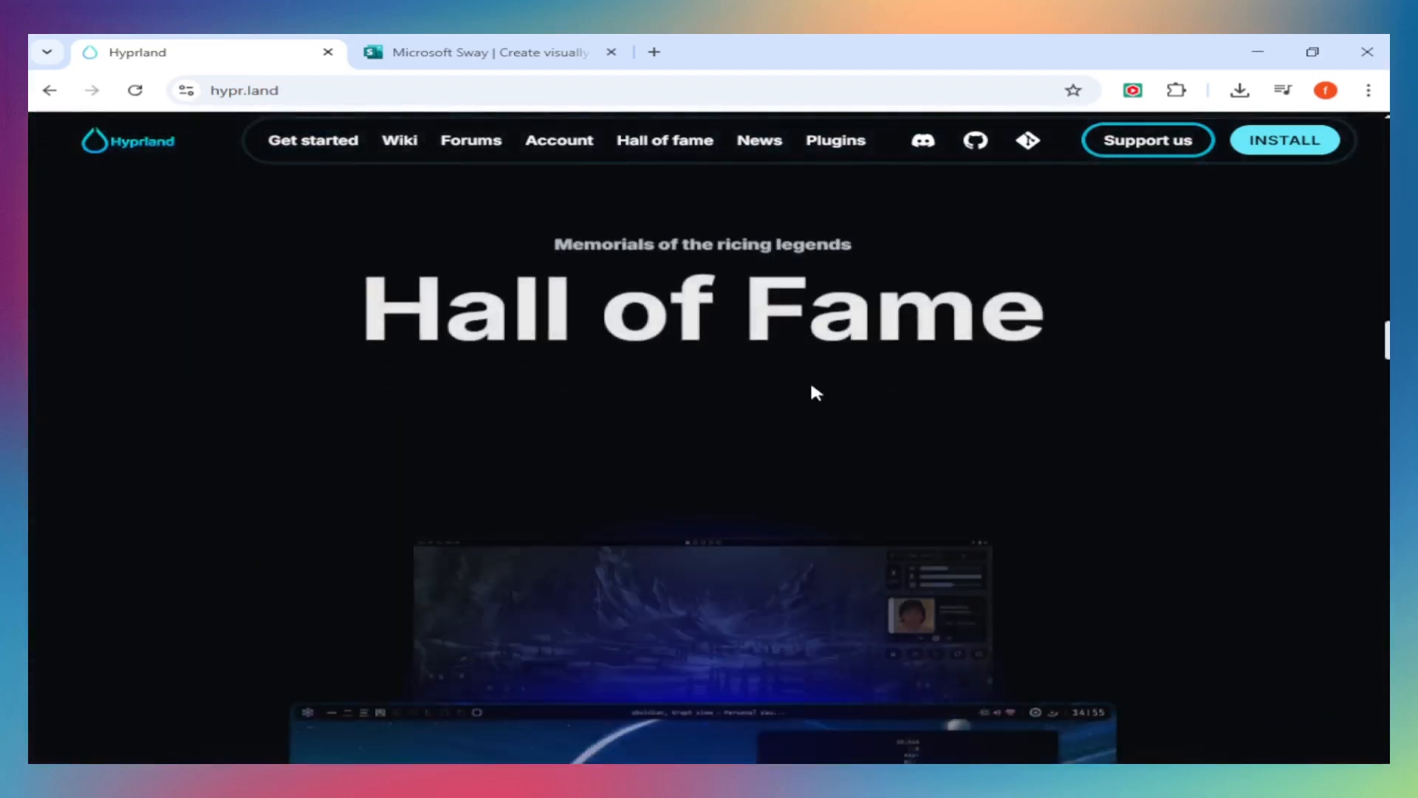
scroll(down, 3)
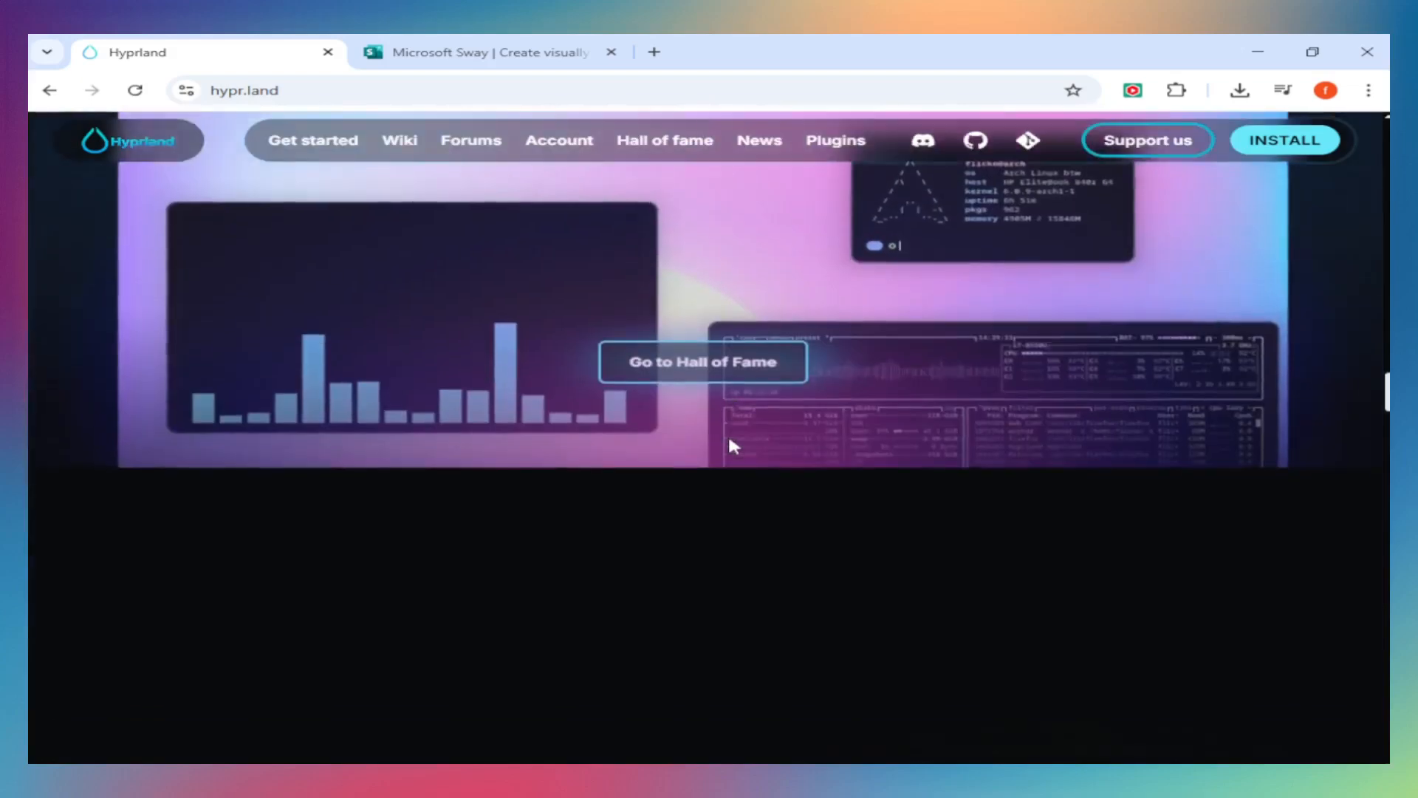
scroll(down, 3)
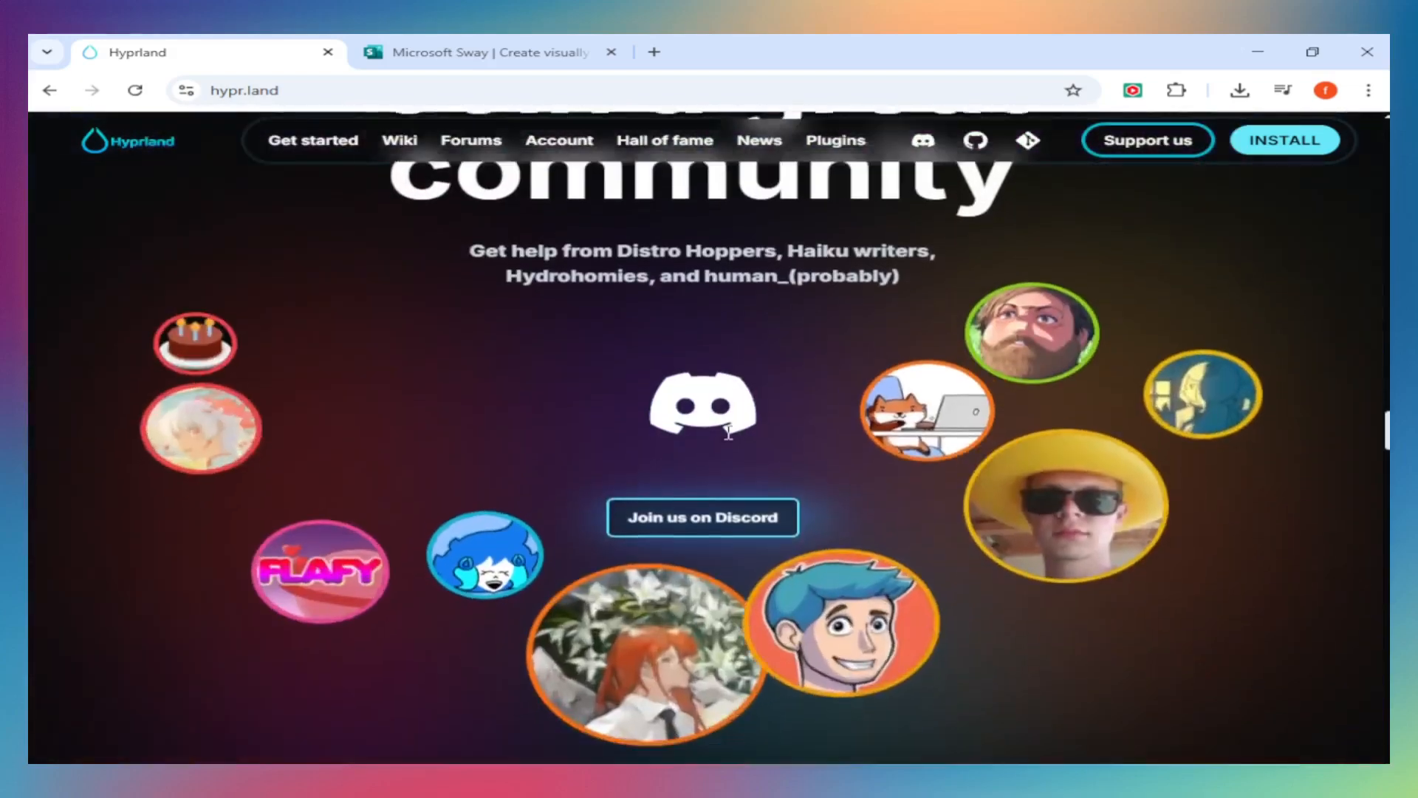
scroll(down, 3)
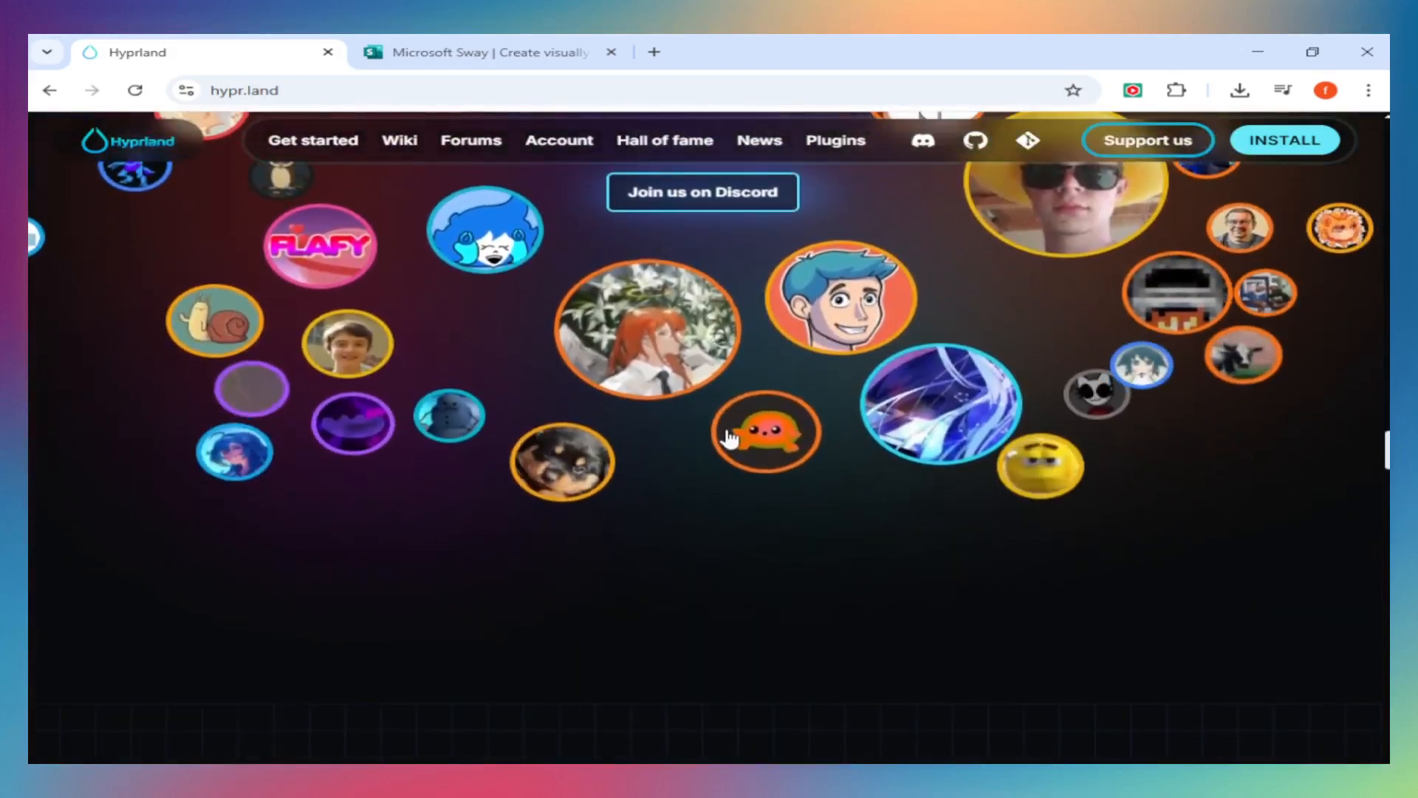
scroll(down, 3)
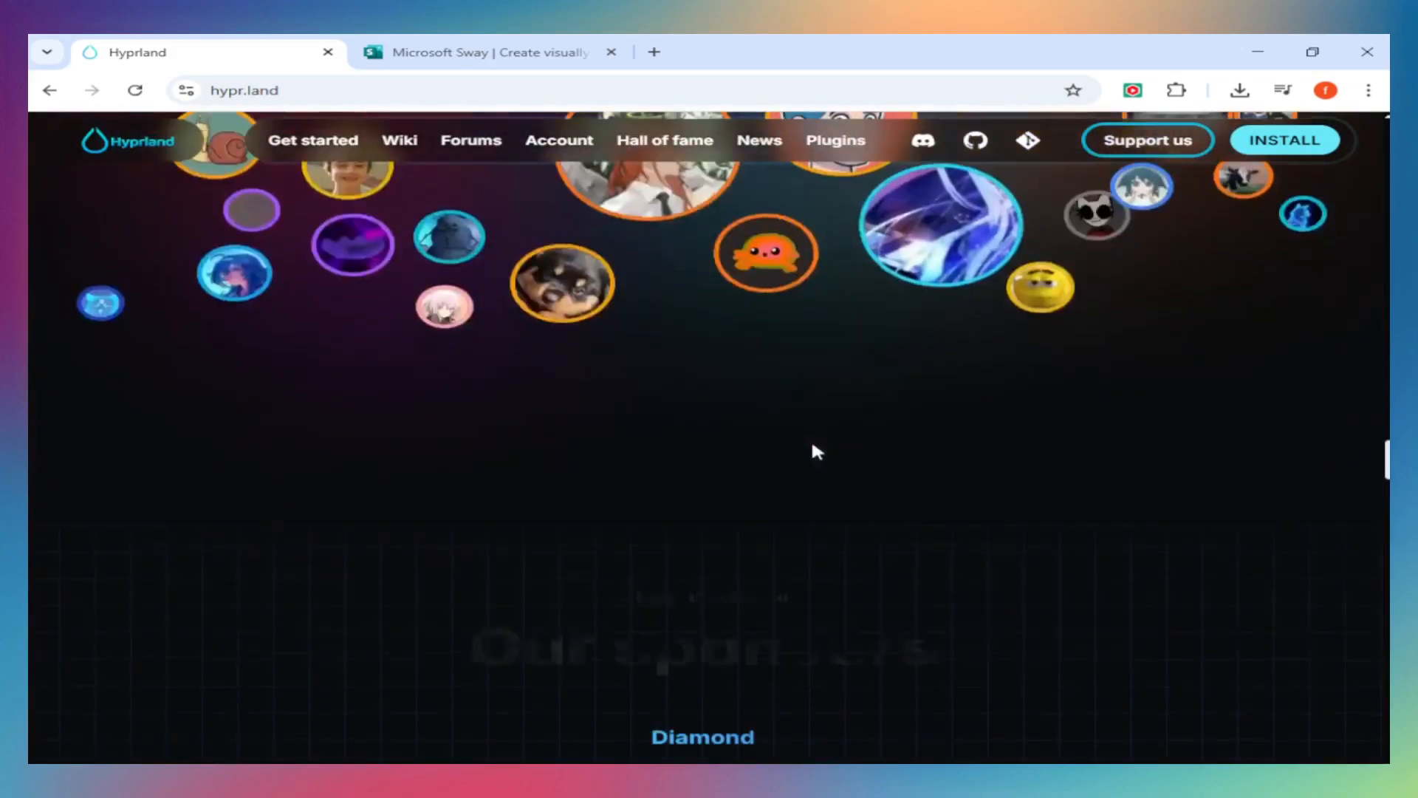
scroll(down, 3)
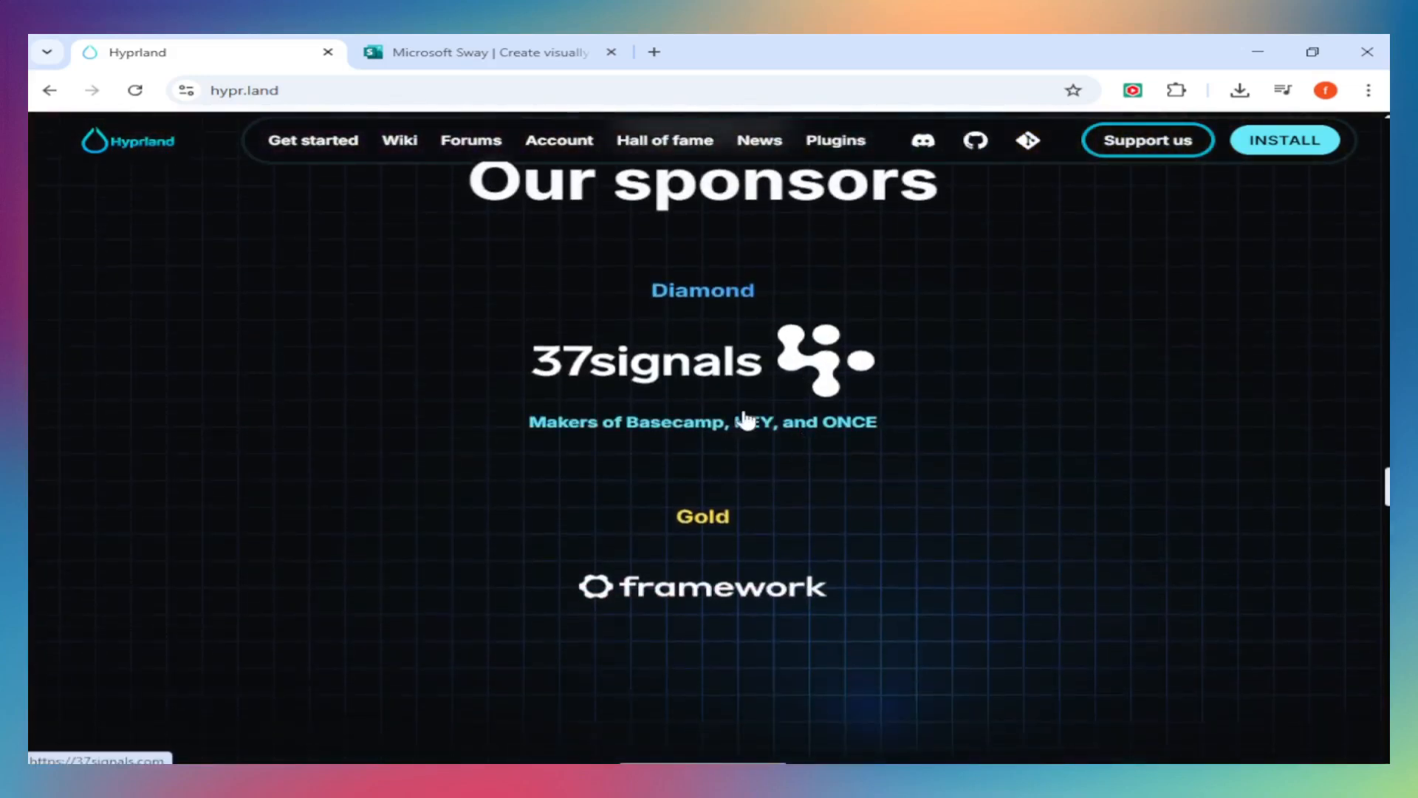
scroll(down, 3)
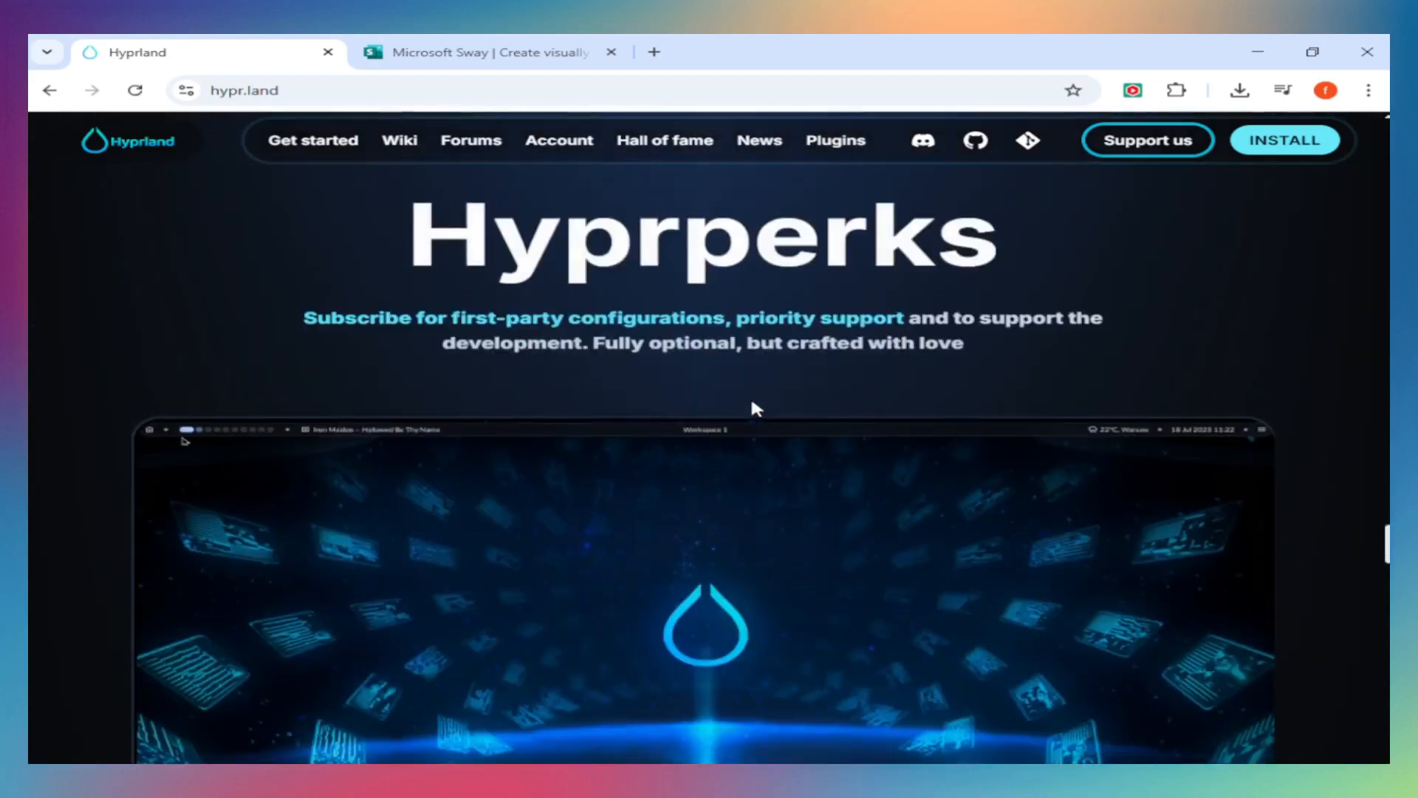
- Glance at the Sway page, then return Hyprland to its 'Modern compositor with the looks' hero at the top
click(489, 52)
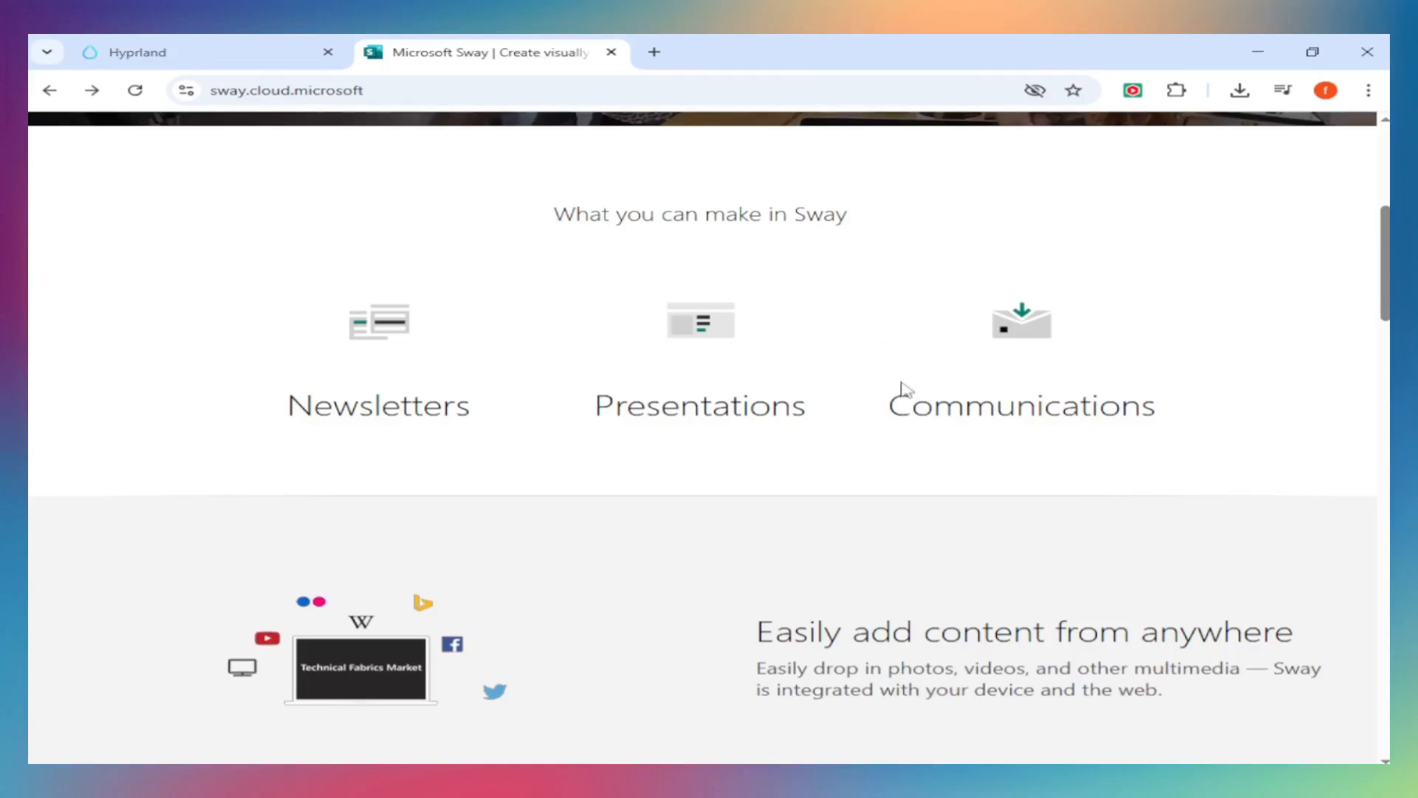
scroll(down, 3)
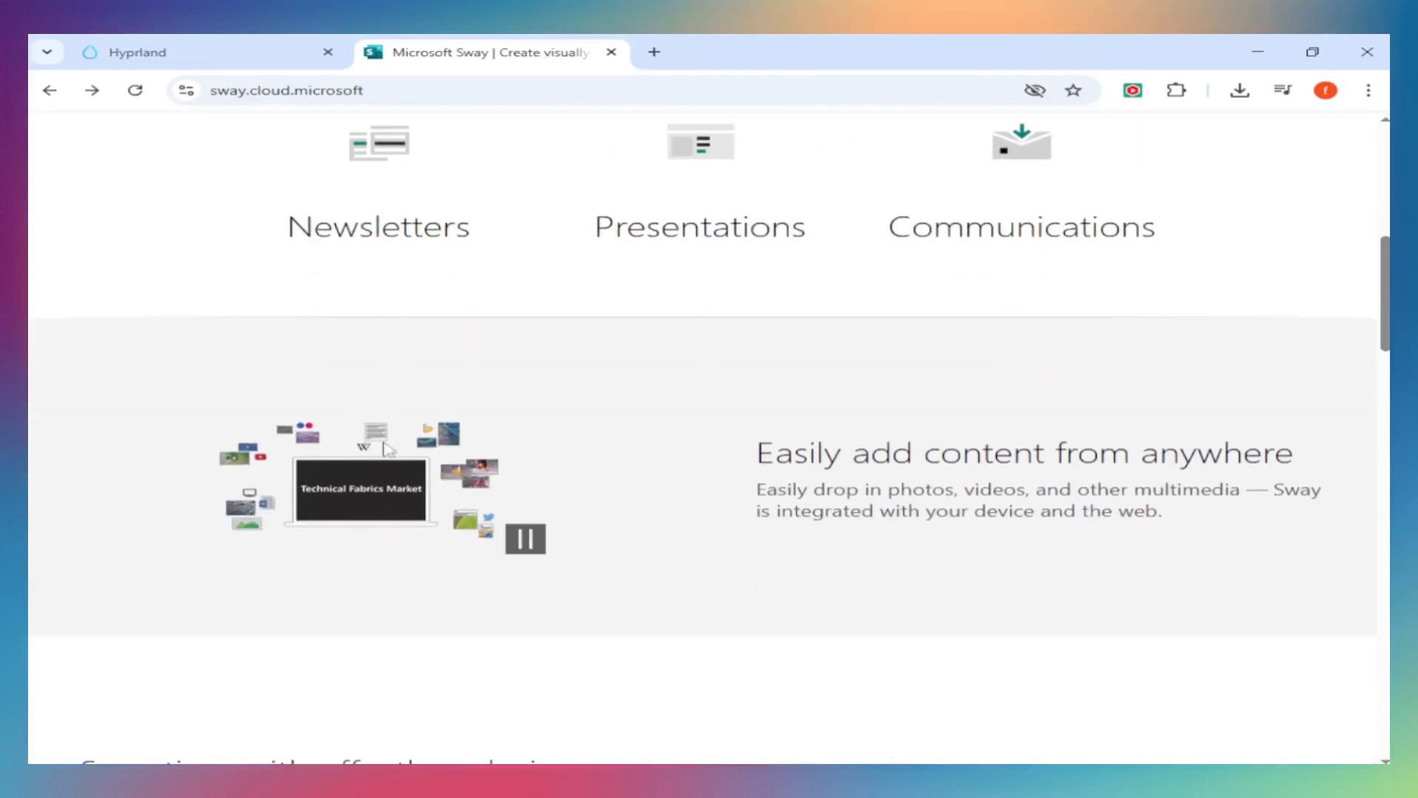
click(136, 51)
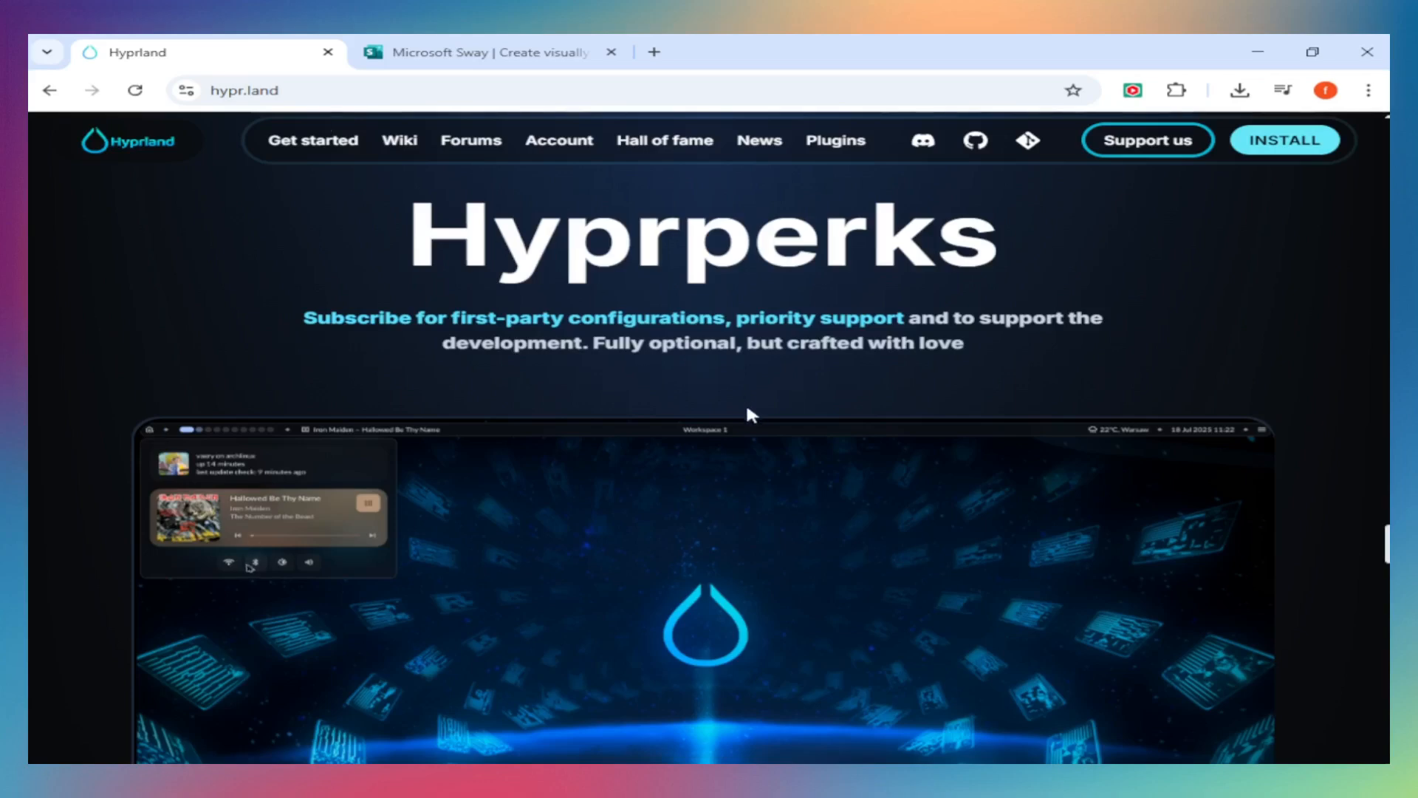
scroll(down, 3)
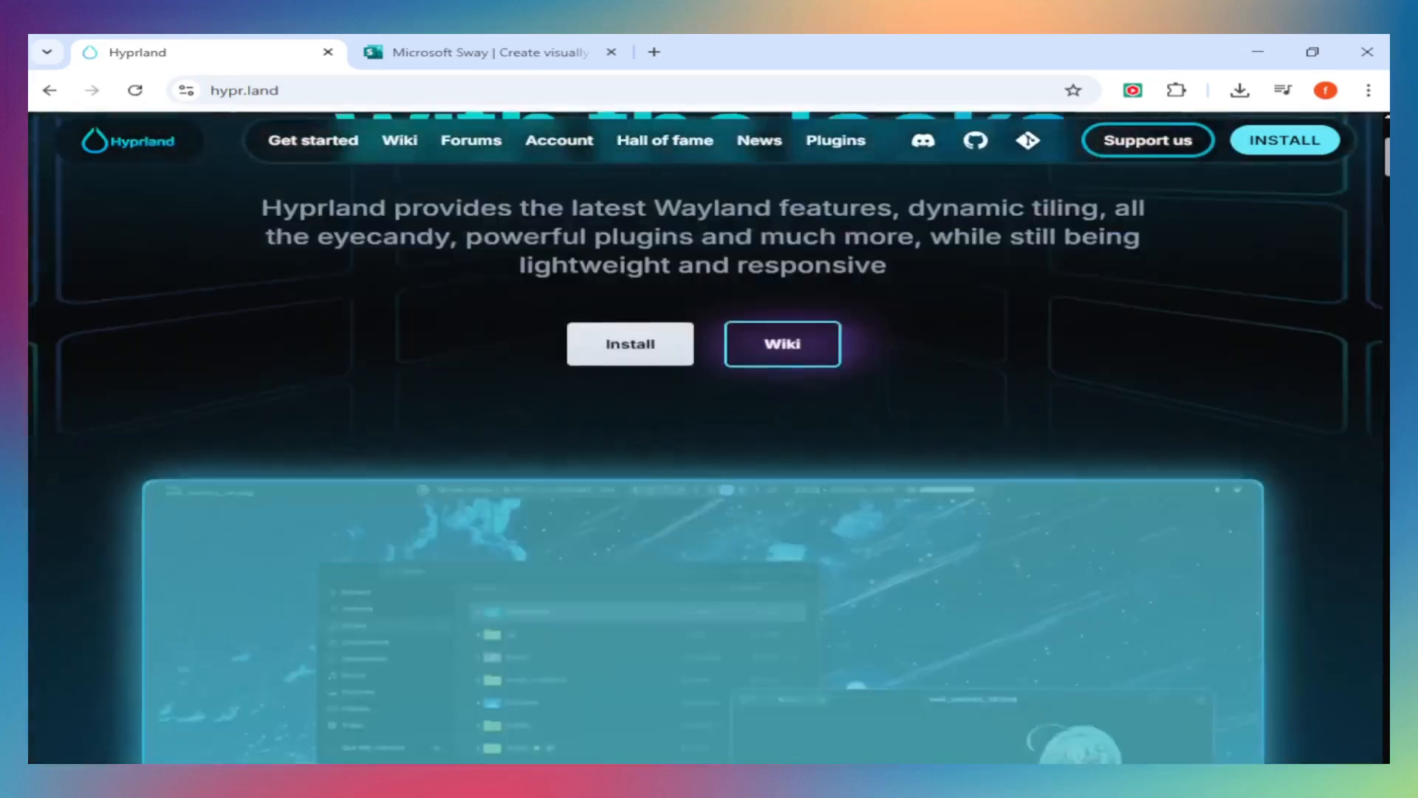
scroll(up, 3)
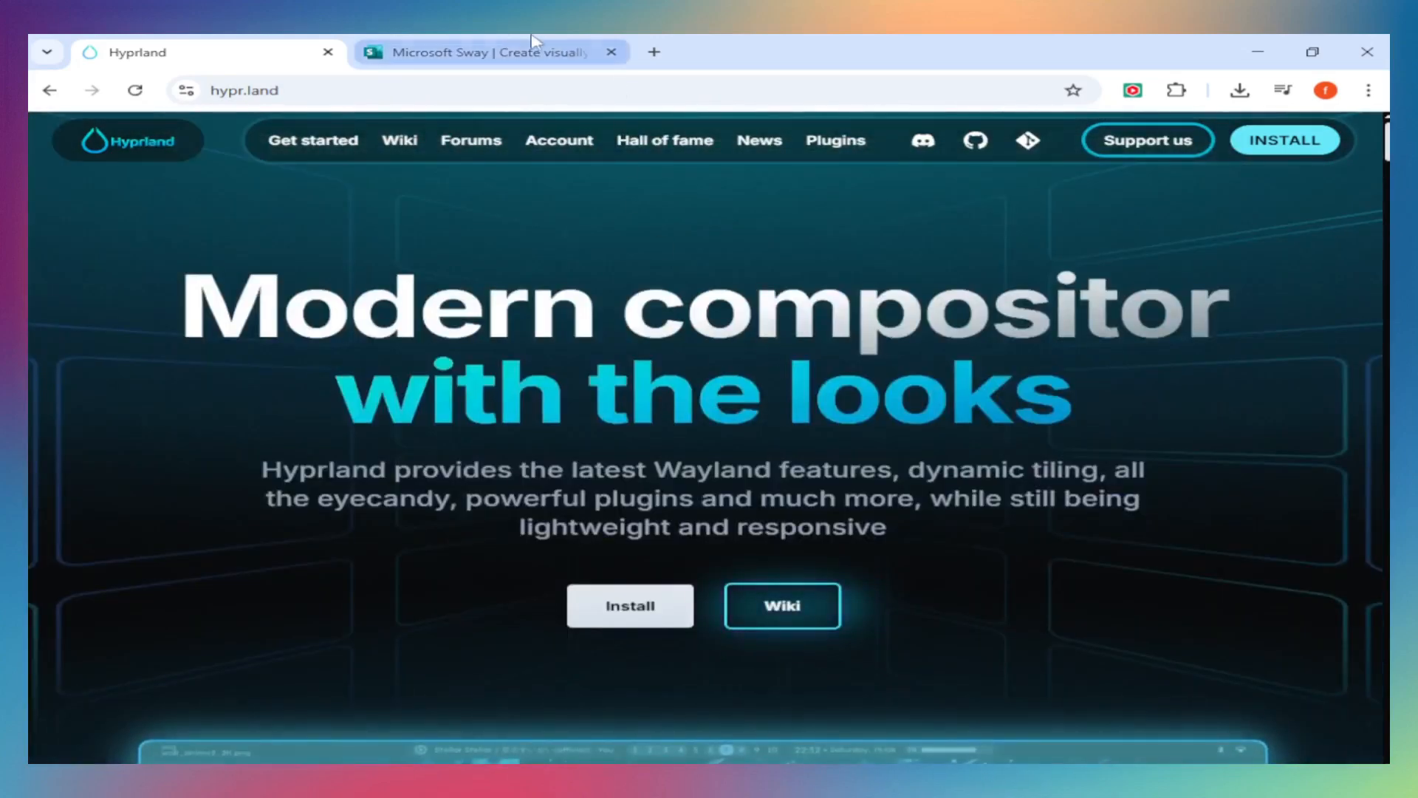